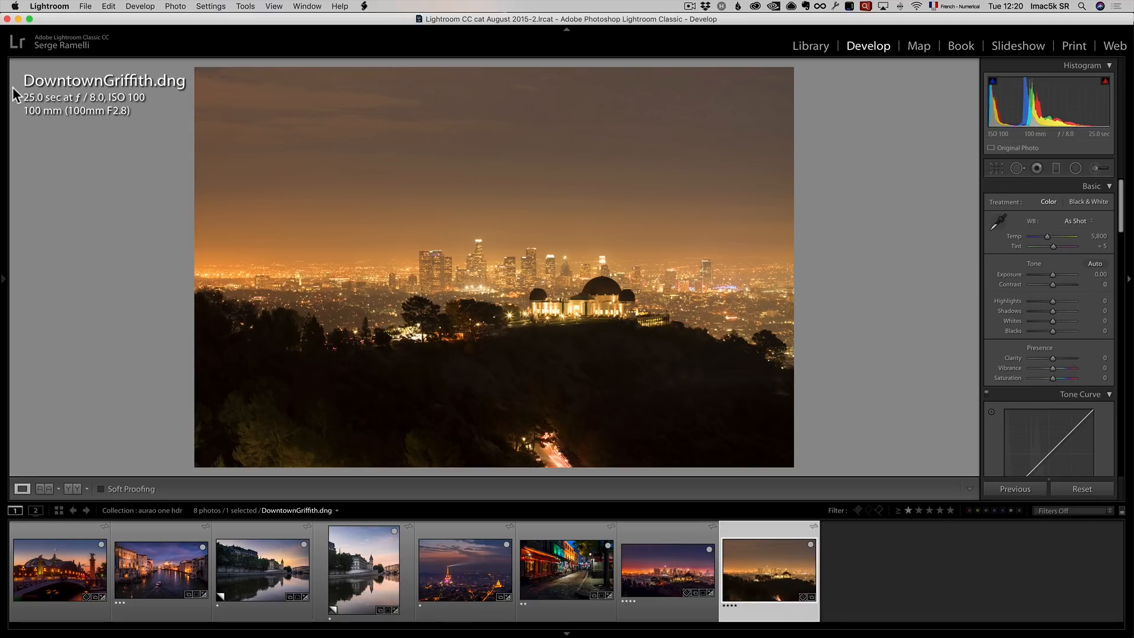
pyautogui.moveTo(910, 347)
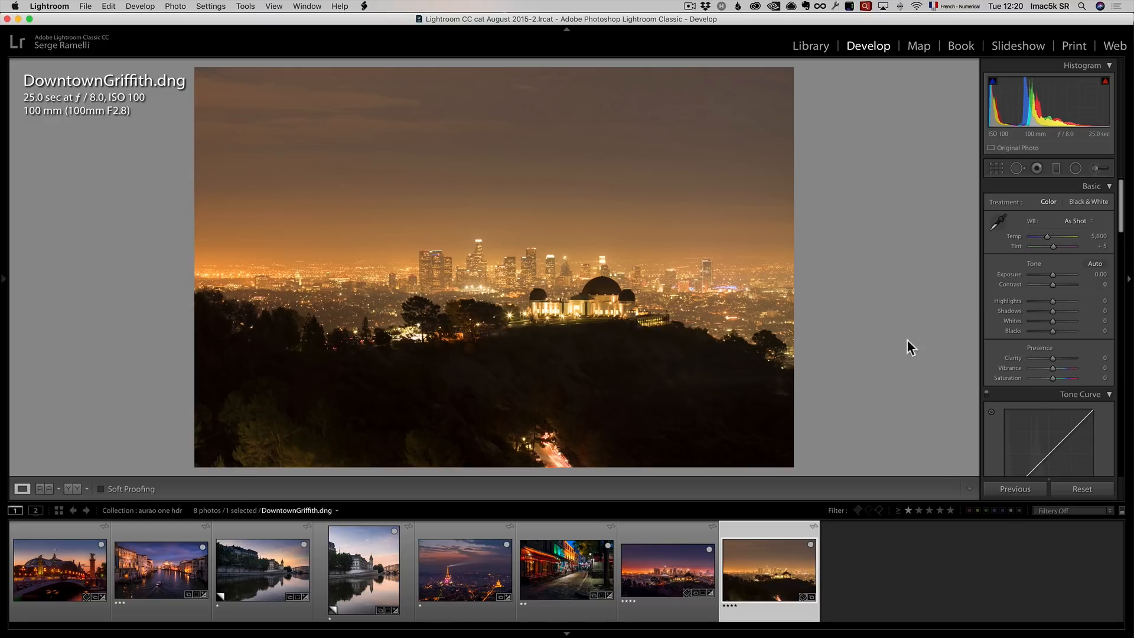
pyautogui.moveTo(648, 281)
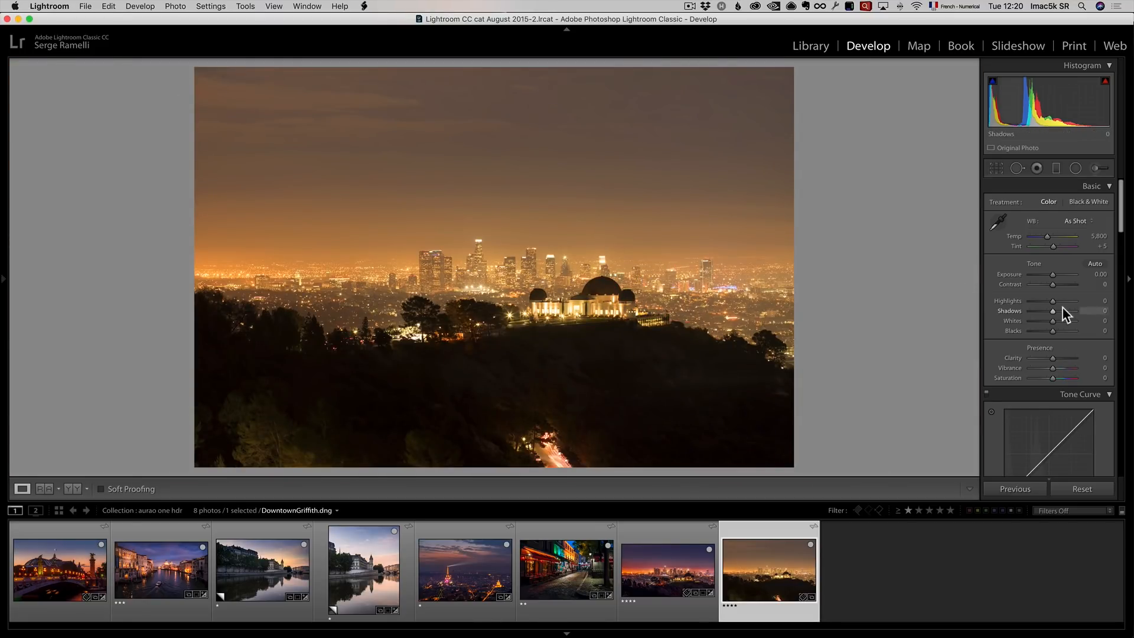
# Set Shadows to +98 and Highlights to -45 to open up the dark night cityscape.
pyautogui.moveTo(1052, 311); pyautogui.dragTo(1075, 310)
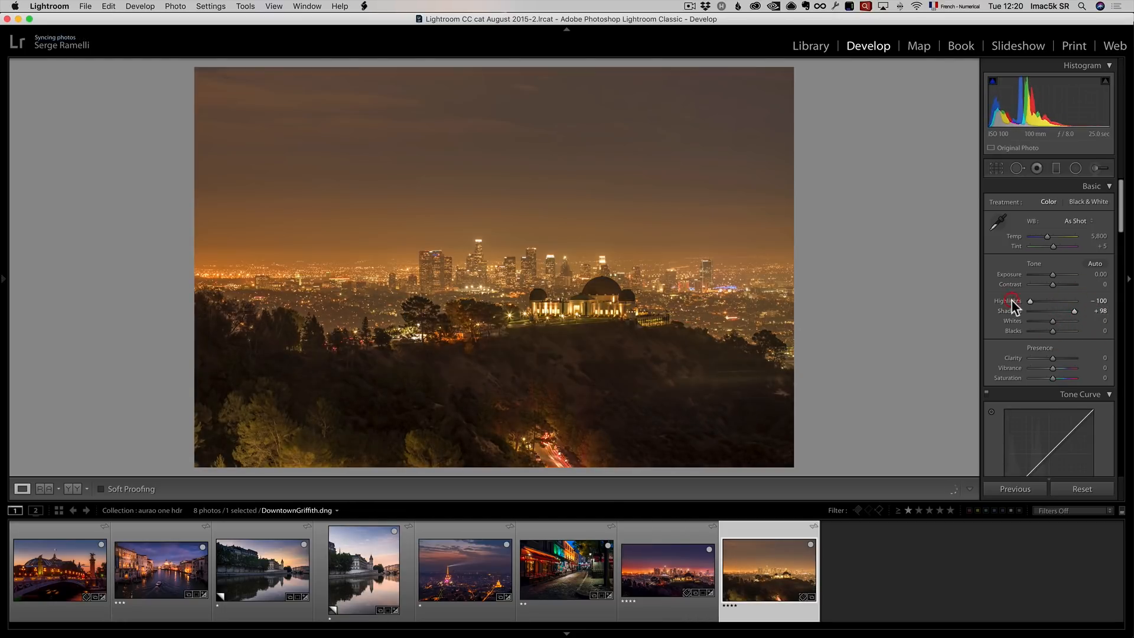
pyautogui.moveTo(1029, 301); pyautogui.dragTo(1055, 301)
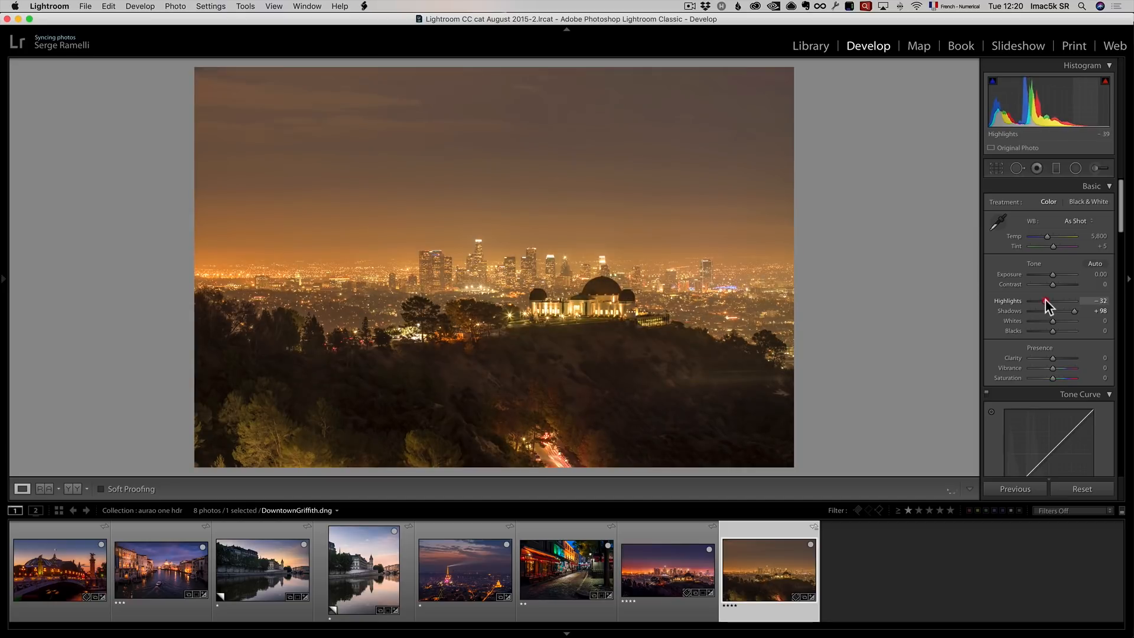
pyautogui.moveTo(1063, 300); pyautogui.dragTo(1052, 300)
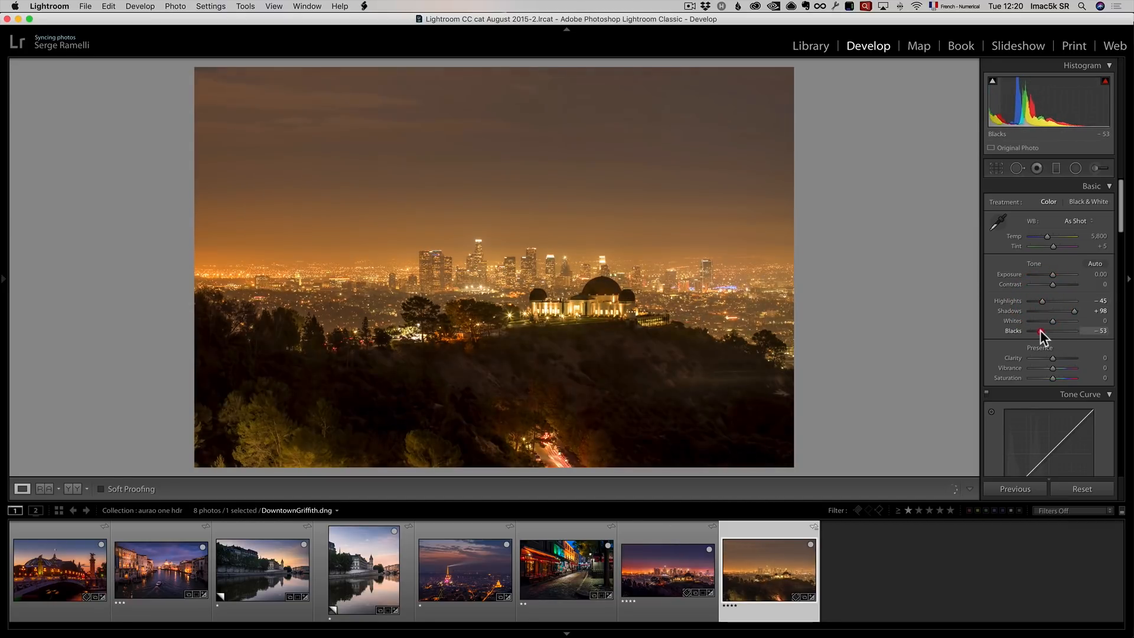
# Set Whites to +32 and Blacks to -32 while checking for clipping.
pyautogui.moveTo(1049, 320); pyautogui.dragTo(1057, 320)
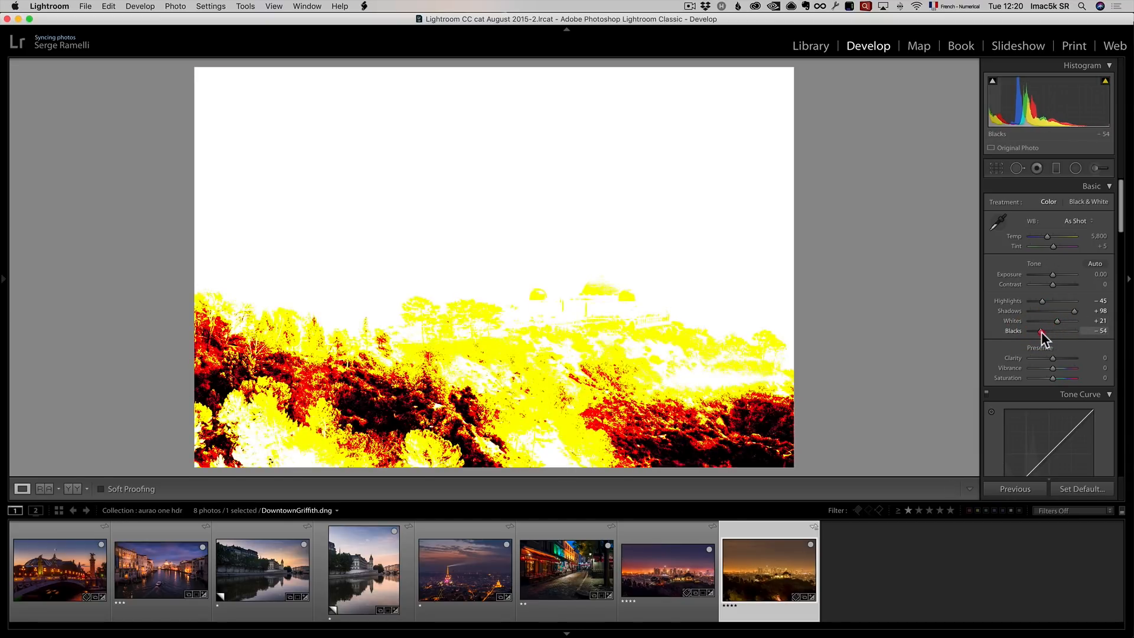
pyautogui.moveTo(1048, 331); pyautogui.dragTo(1054, 330)
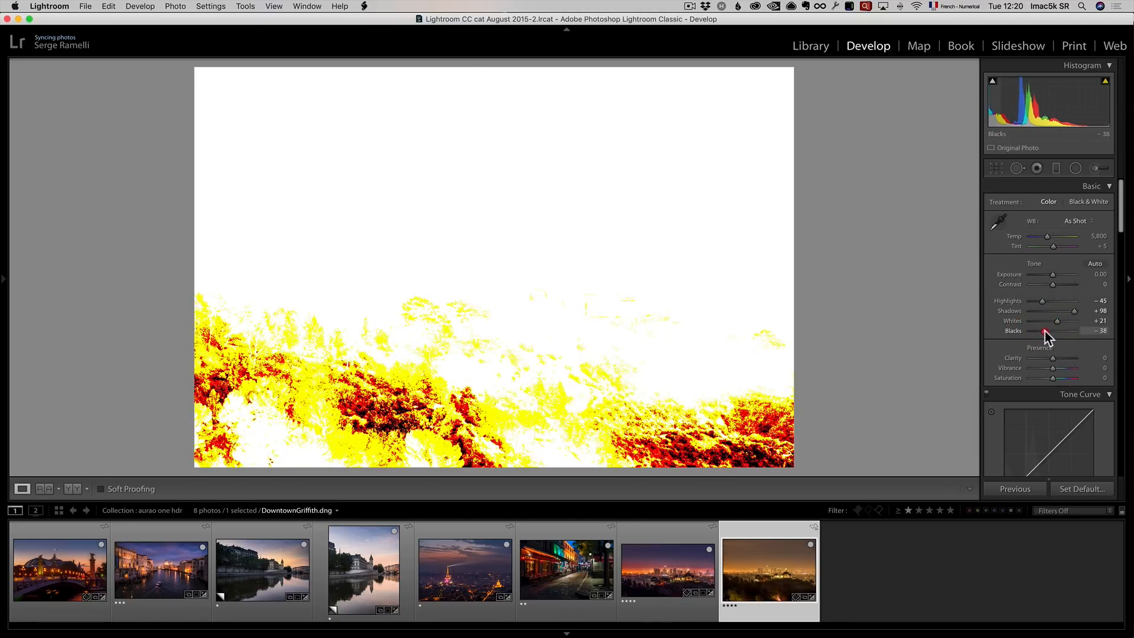
pyautogui.moveTo(1044, 331); pyautogui.dragTo(1050, 331)
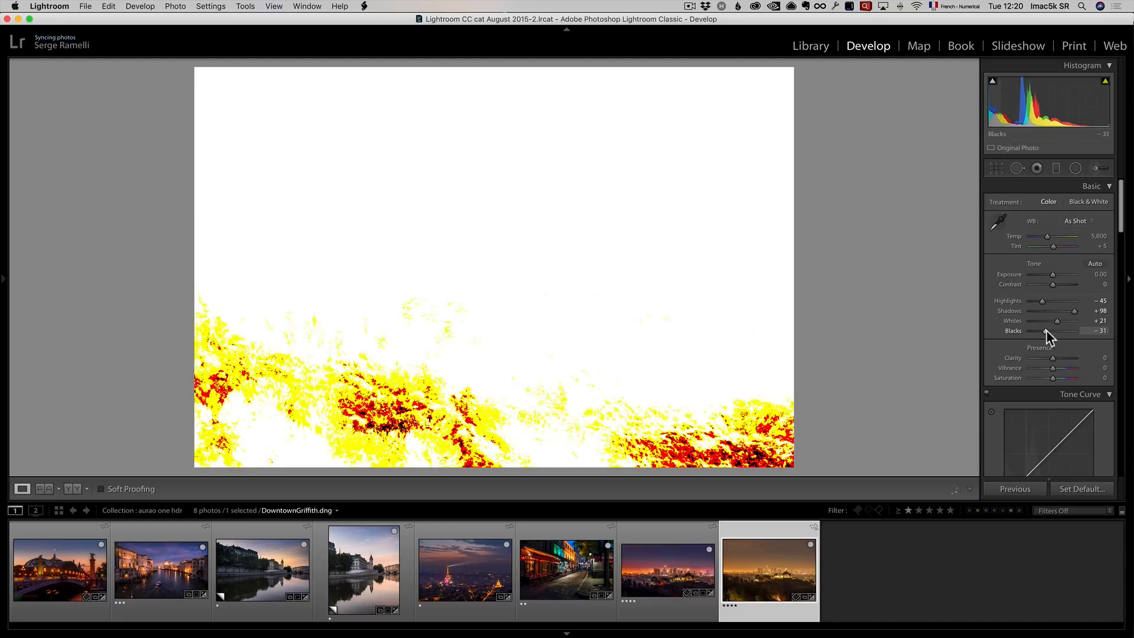
pyautogui.moveTo(1063, 320); pyautogui.dragTo(1073, 320)
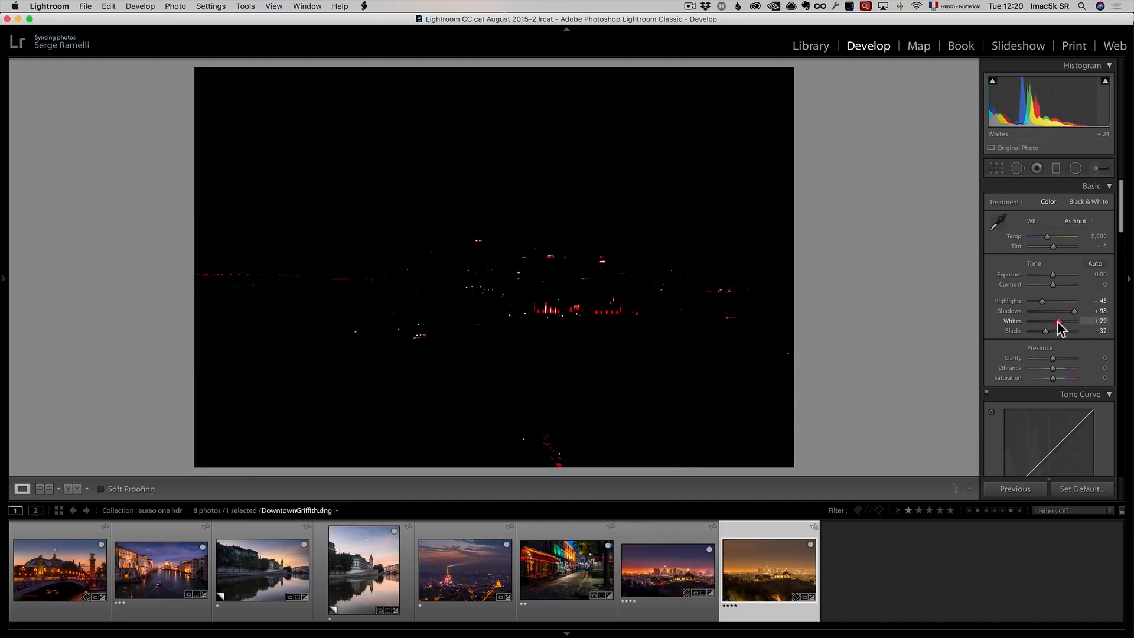
pyautogui.moveTo(1073, 320); pyautogui.dragTo(1077, 320)
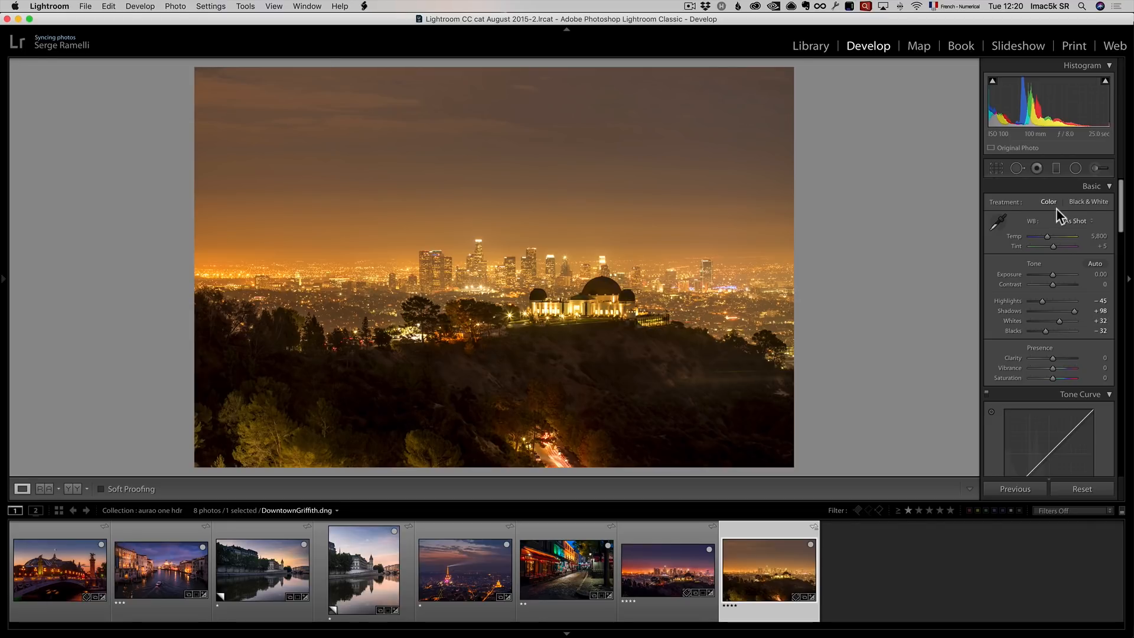
# Switch white balance to Fluorescent after trying Tungsten, and raise Contrast to +36.
pyautogui.click(1072, 220)
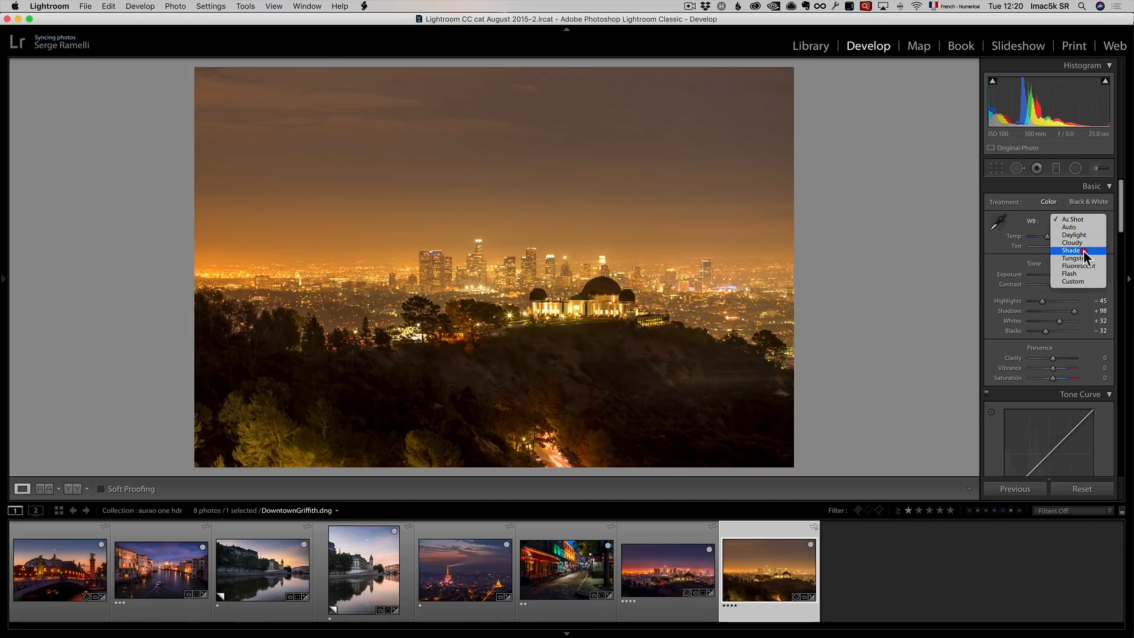
pyautogui.click(1072, 259)
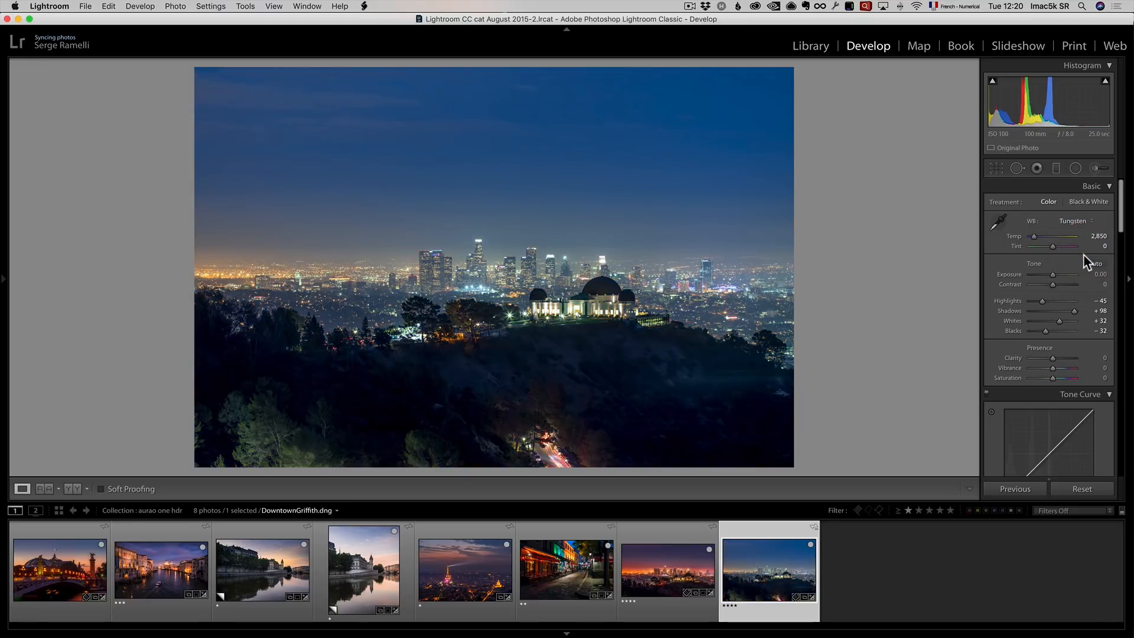
pyautogui.click(1077, 221)
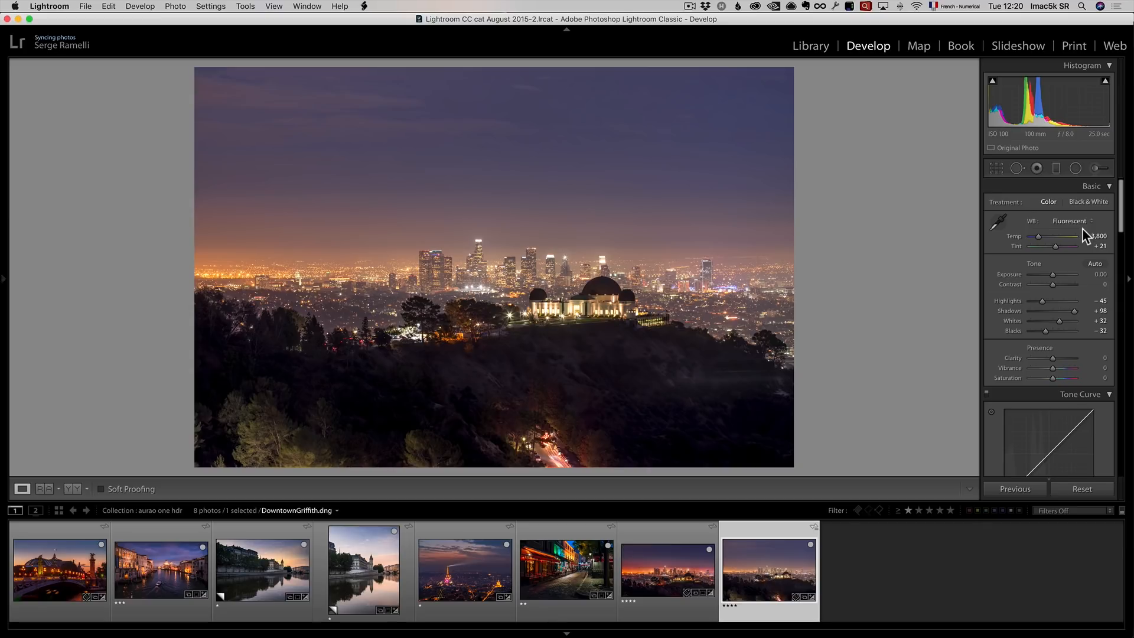
pyautogui.moveTo(836, 282)
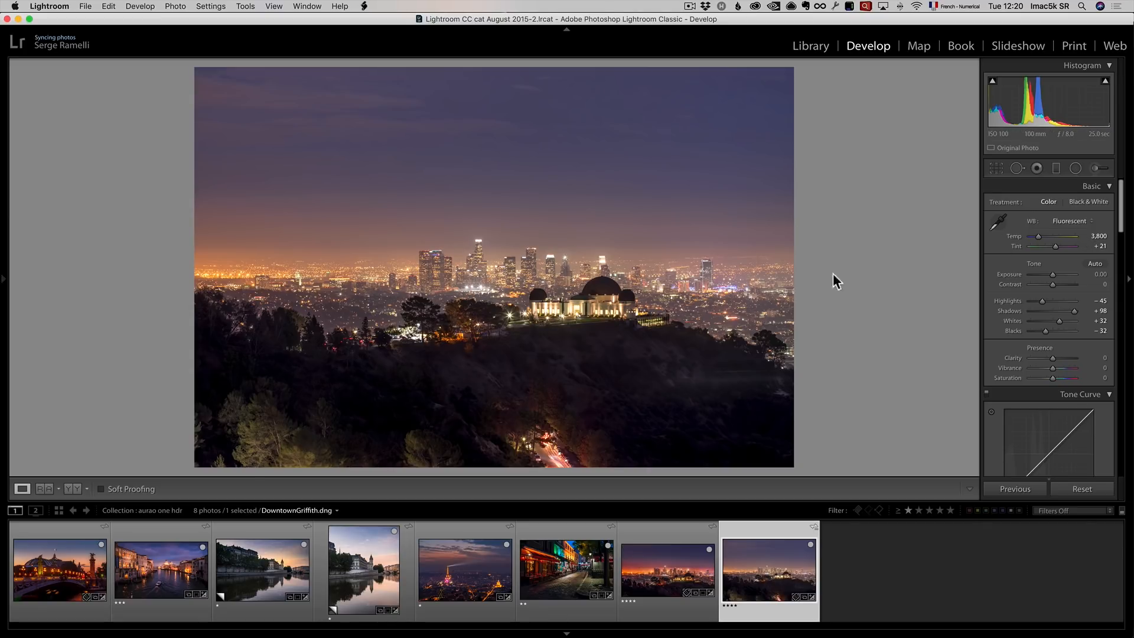
pyautogui.moveTo(1052, 285); pyautogui.dragTo(1063, 285)
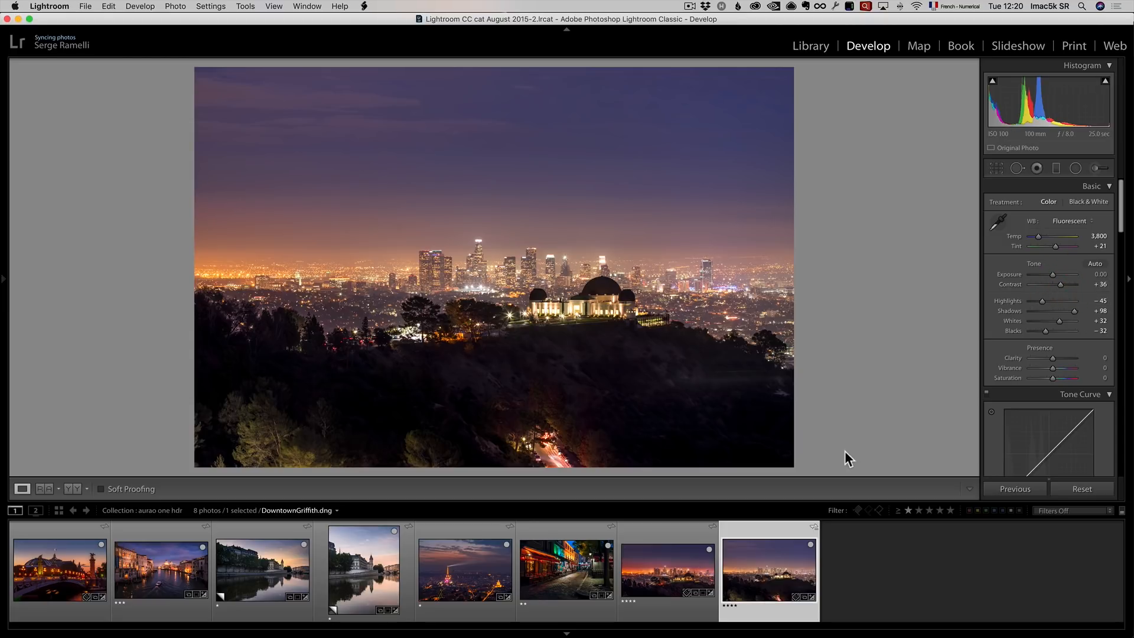
pyautogui.moveTo(761, 574)
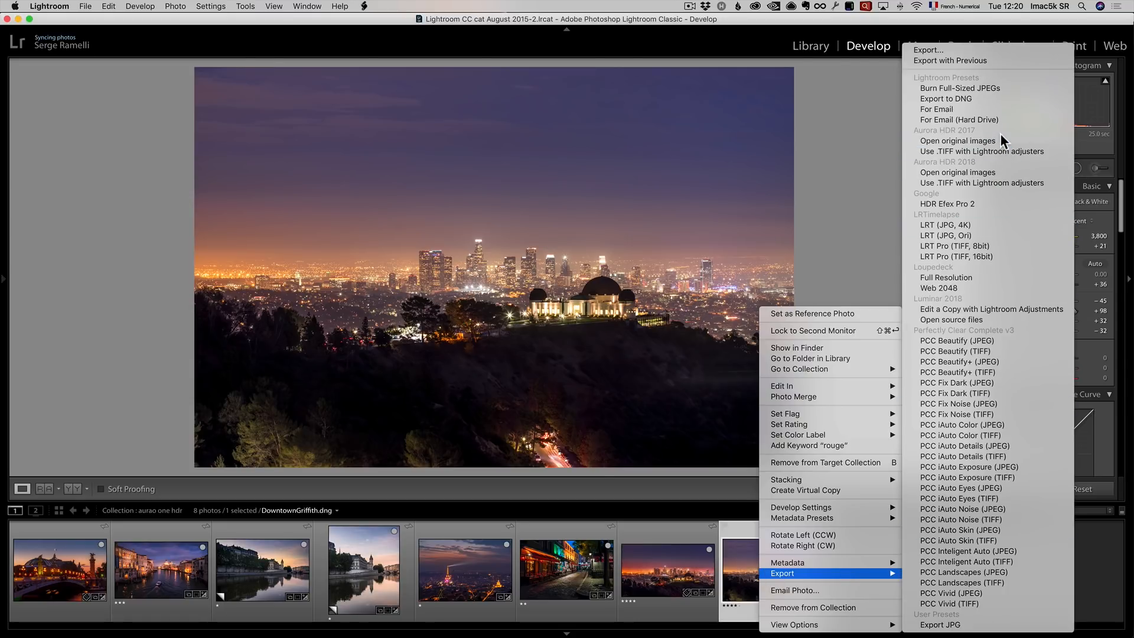
pyautogui.moveTo(969, 172)
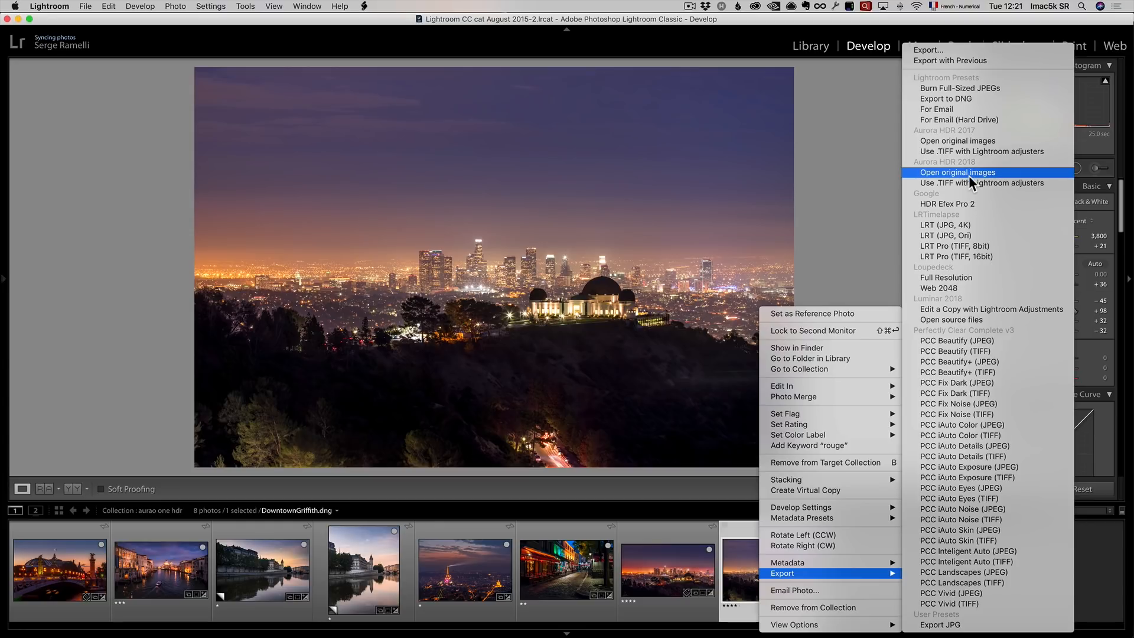
pyautogui.moveTo(968, 183)
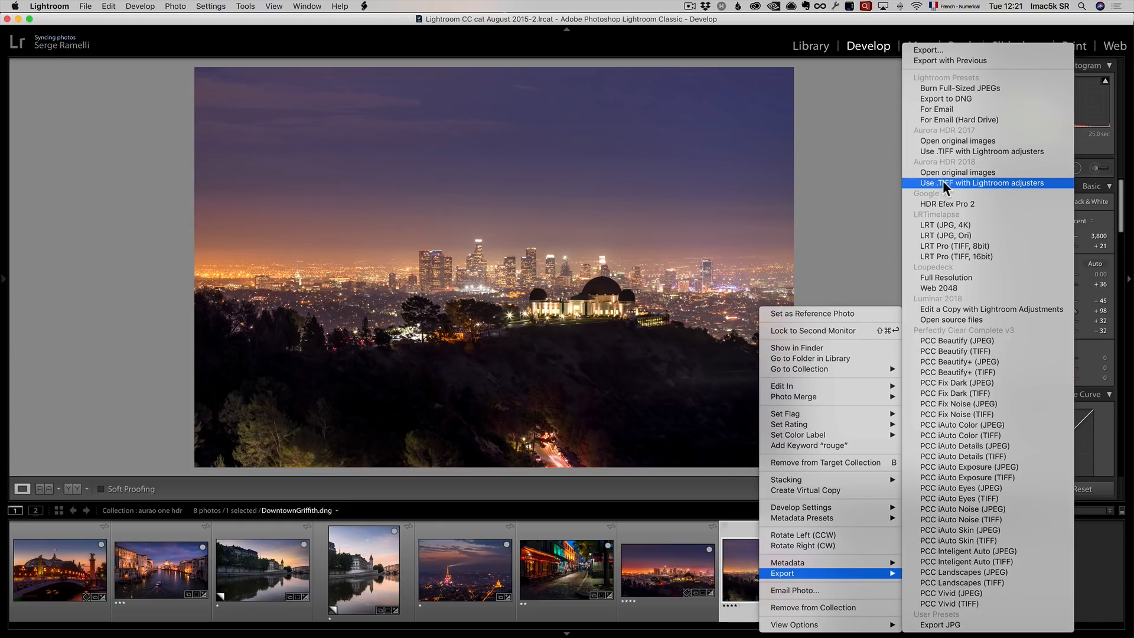
pyautogui.moveTo(978, 192)
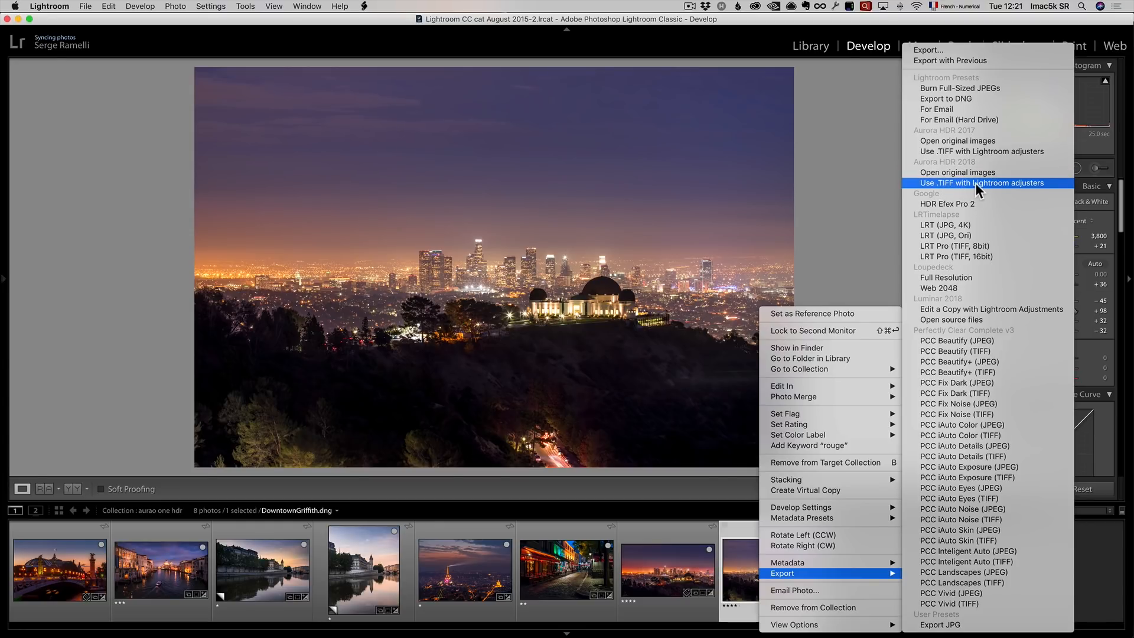
# Send the photo to Aurora HDR 2018 as a TIFF with Lightroom adjustments.
pyautogui.click(981, 182)
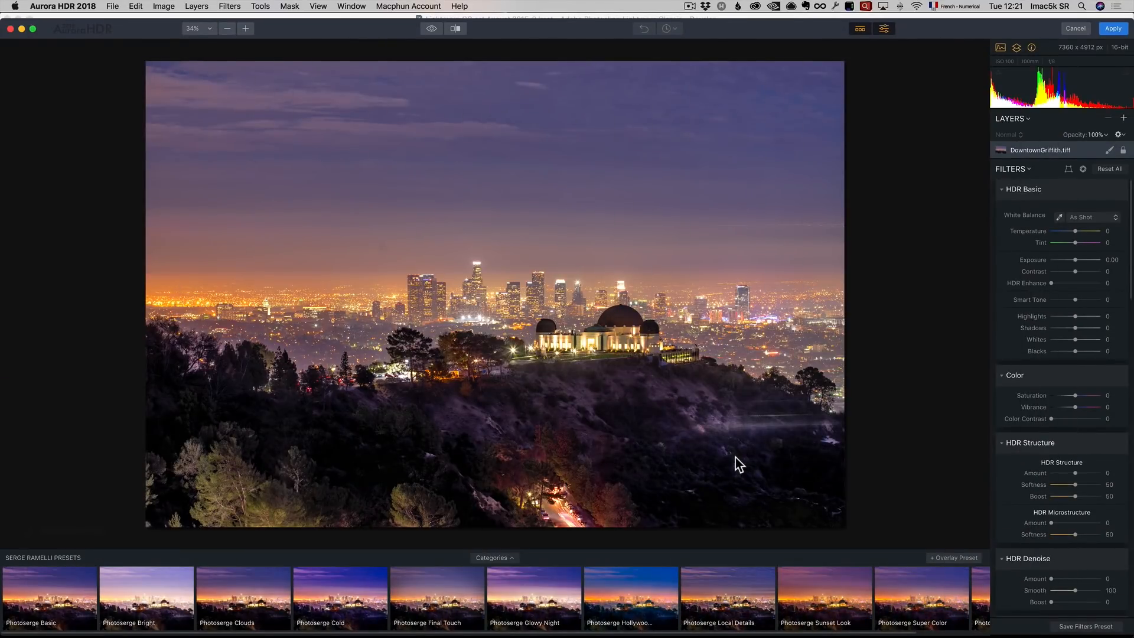
pyautogui.moveTo(432, 445)
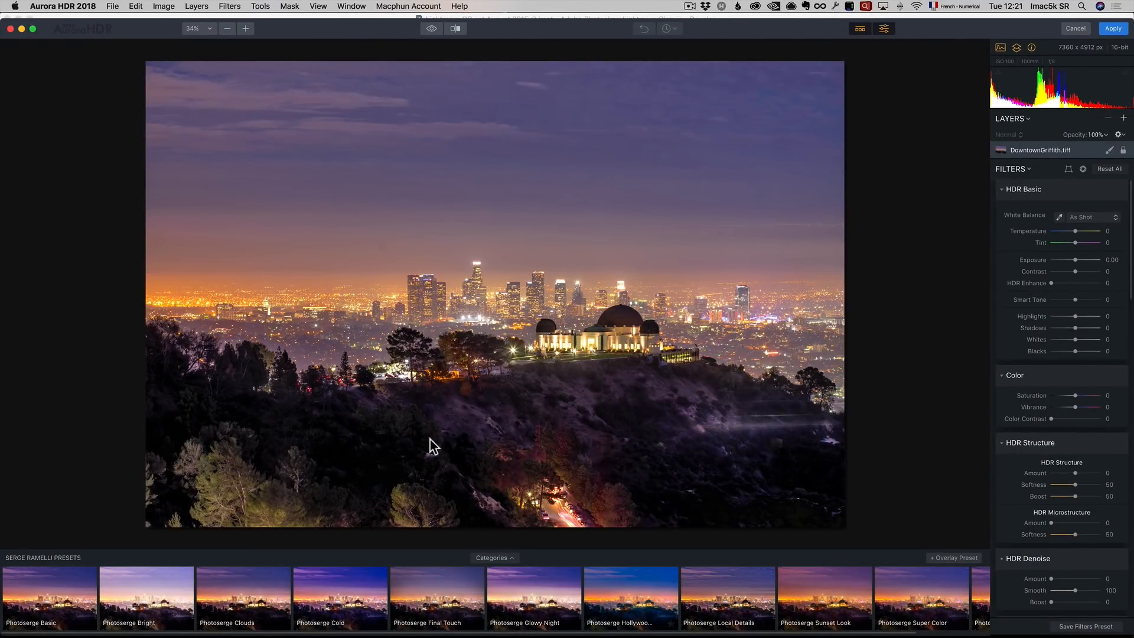
# Apply the Photoserge Basic preset to the skyline at full amount.
pyautogui.click(49, 593)
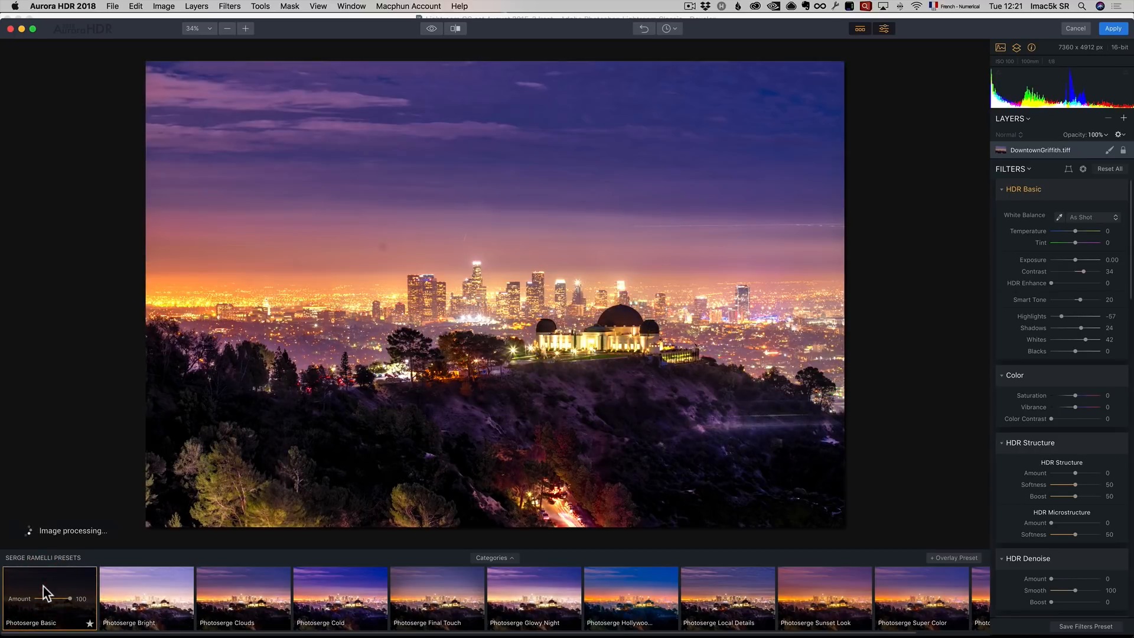
pyautogui.moveTo(524, 201)
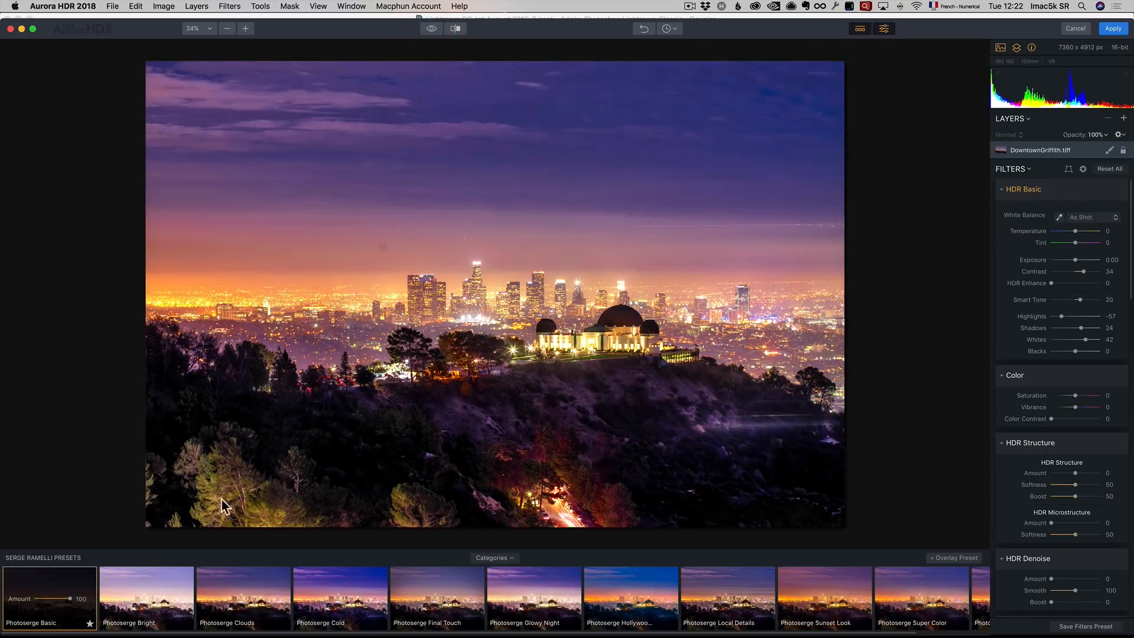
pyautogui.moveTo(106, 594)
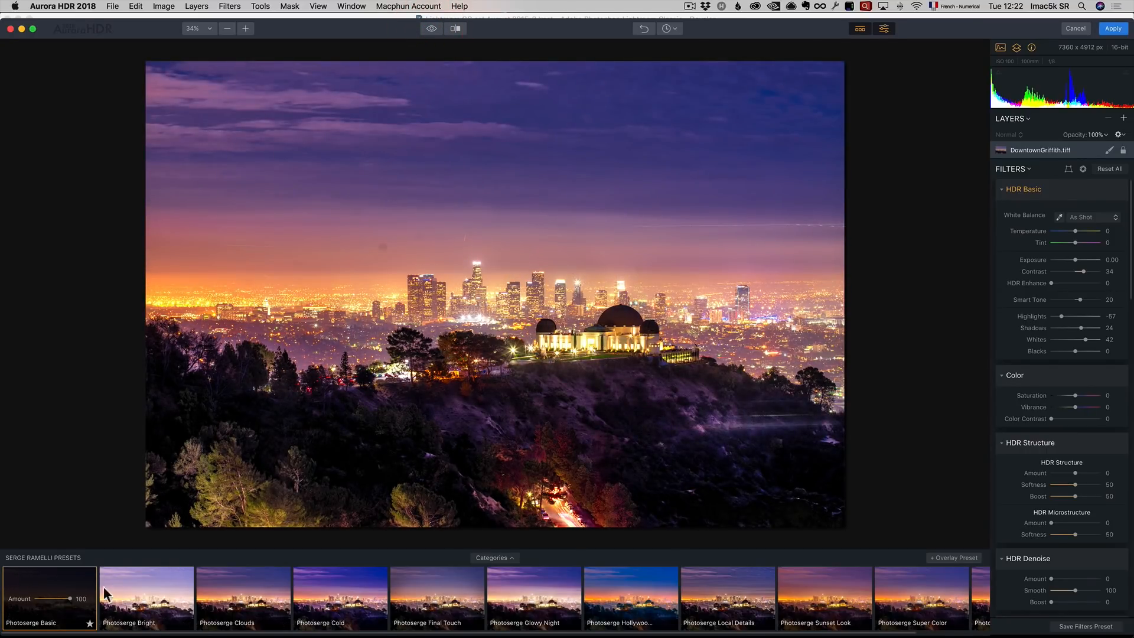
pyautogui.click(493, 556)
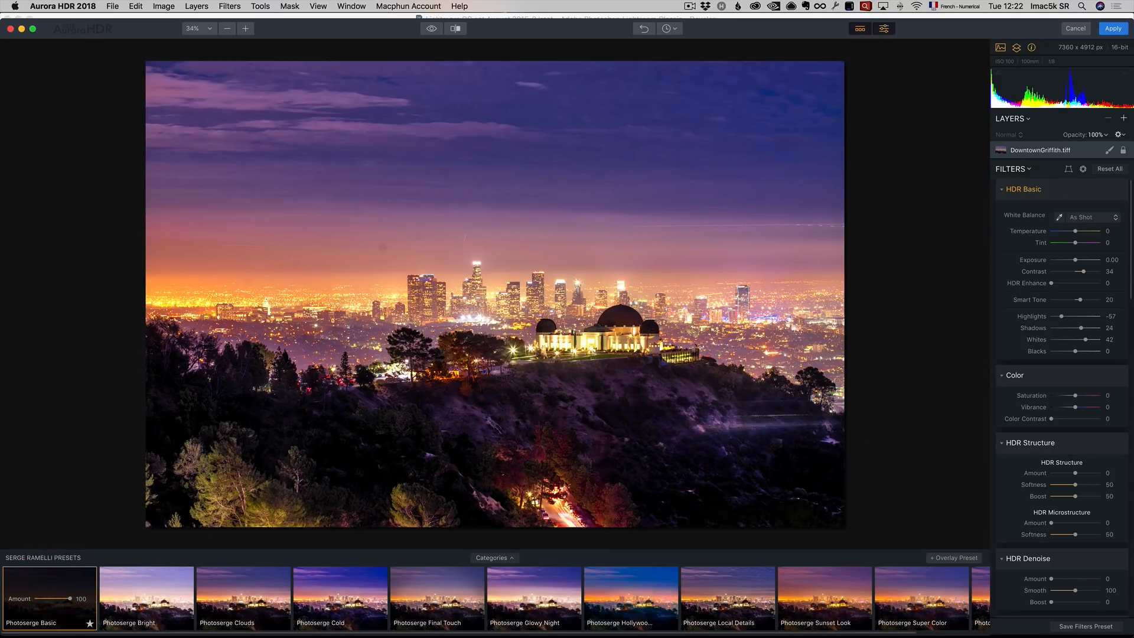
# Clear the preset, then set HDR Enhance to 22 and Smart Tone to 34.
pyautogui.click(1110, 169)
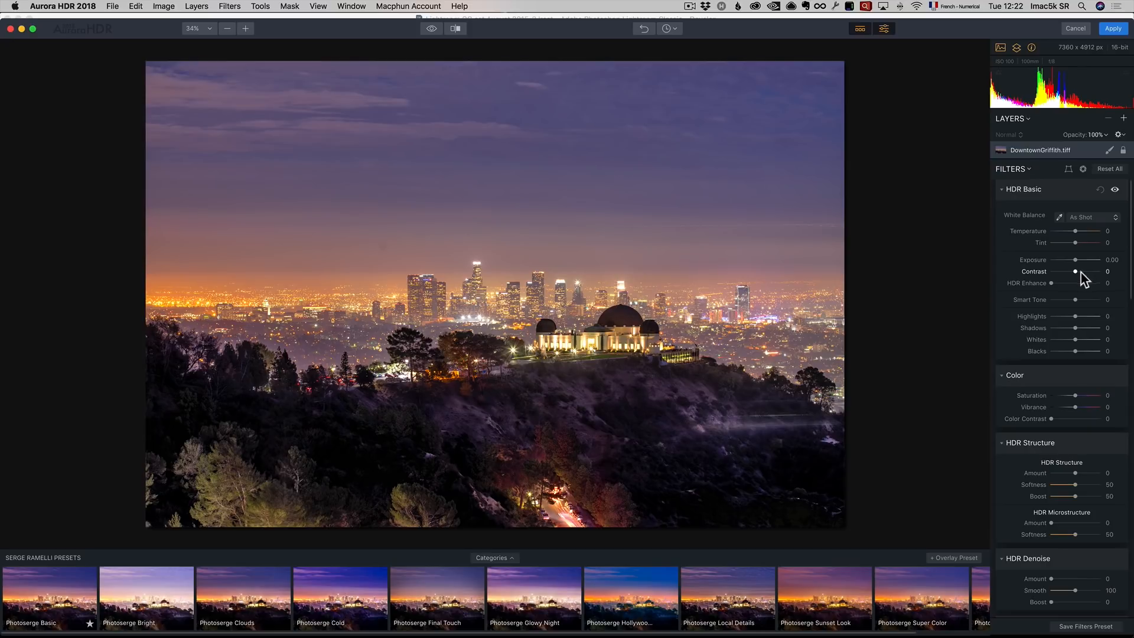
pyautogui.moveTo(1058, 282); pyautogui.dragTo(1075, 282)
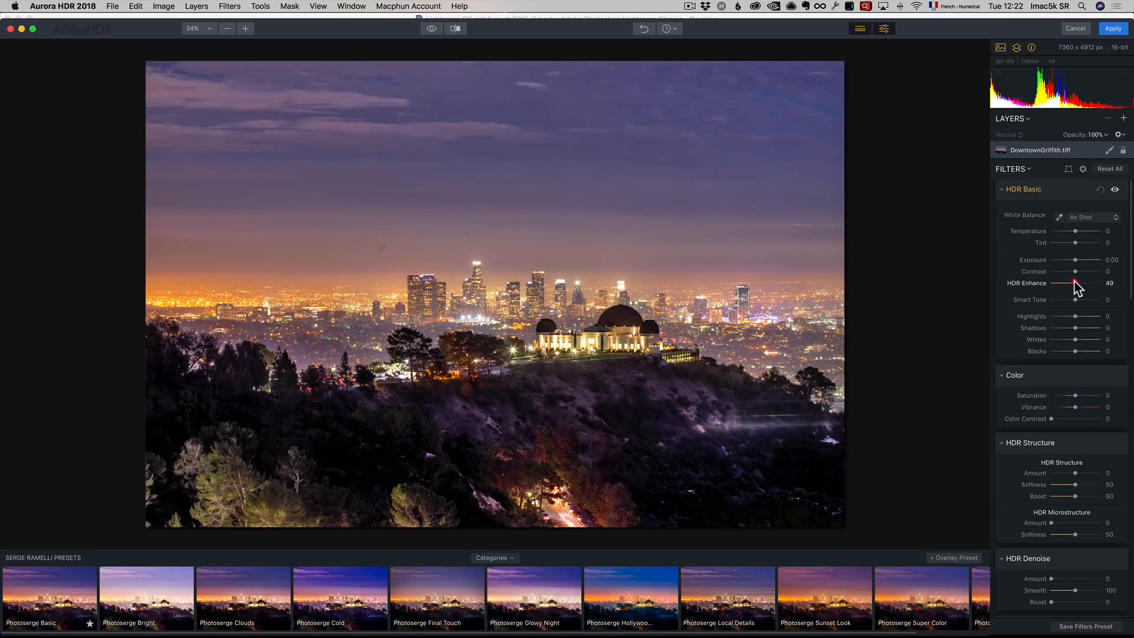
pyautogui.moveTo(1076, 283); pyautogui.dragTo(1059, 282)
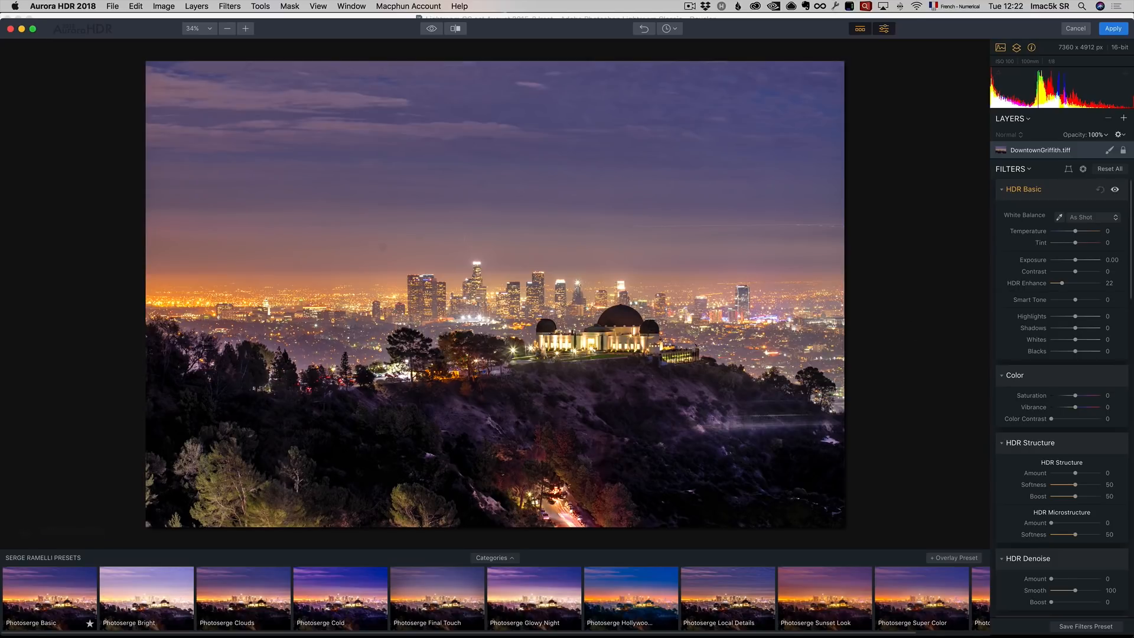
pyautogui.moveTo(1055, 299); pyautogui.dragTo(1077, 299)
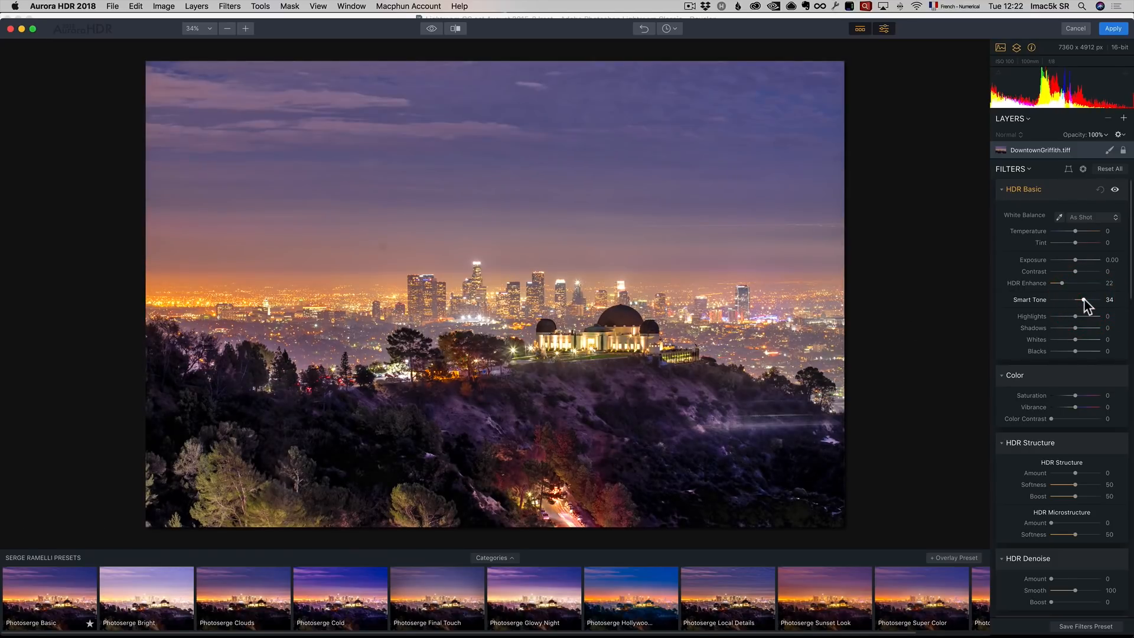
pyautogui.moveTo(1071, 301); pyautogui.dragTo(1083, 299)
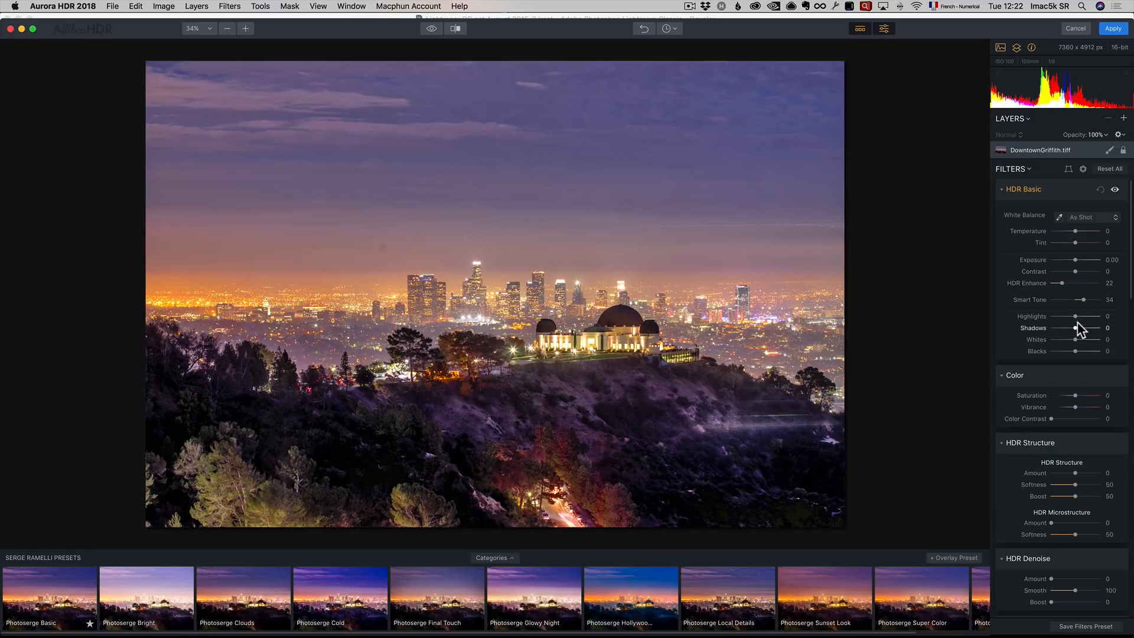
# Pull Highlights down to -37 and Blacks to -13.
pyautogui.moveTo(1073, 317); pyautogui.dragTo(1047, 317)
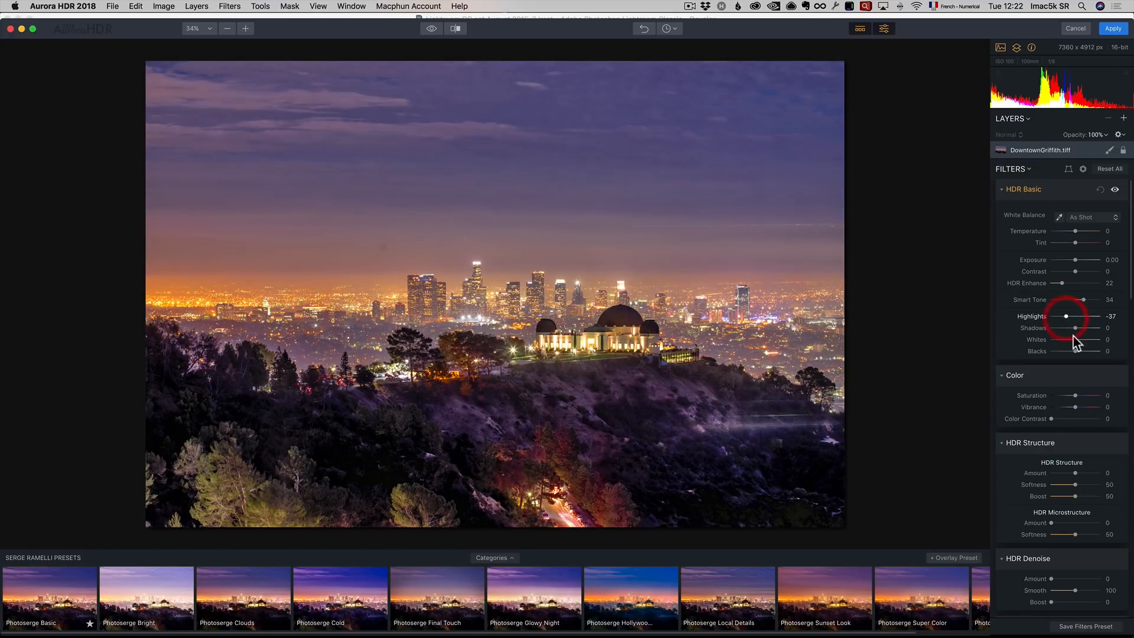
pyautogui.moveTo(1093, 351); pyautogui.dragTo(1069, 351)
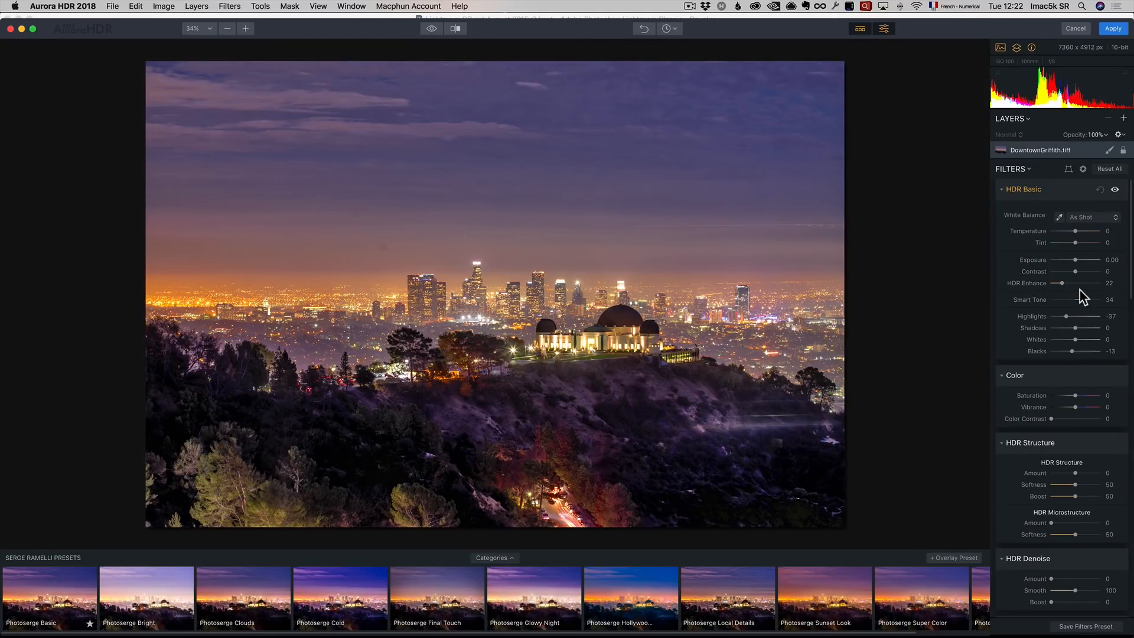
# Add a new adjustment layer with Details Boost Small 36 and HDR Structure 12, then start its brush mask.
pyautogui.click(1123, 118)
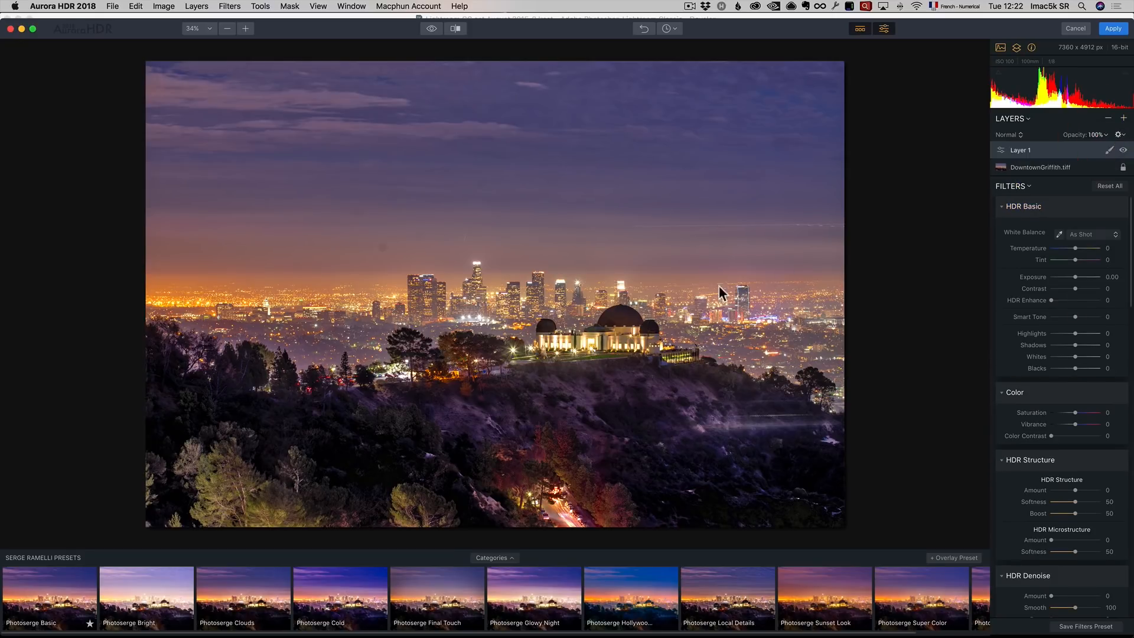
pyautogui.moveTo(629, 333)
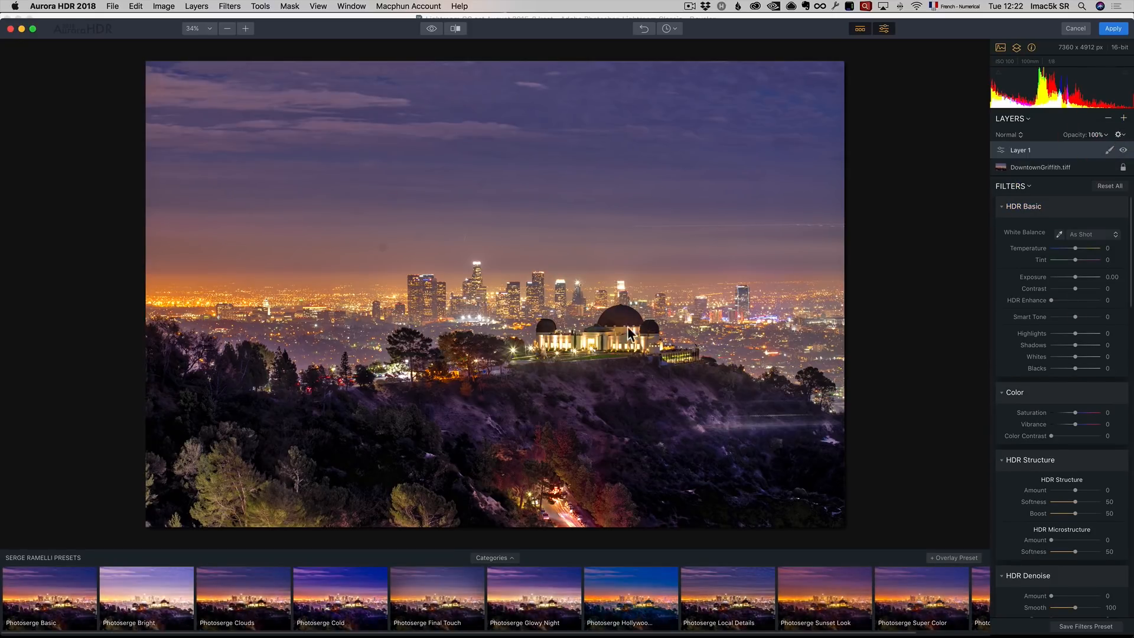
pyautogui.scroll(-3)
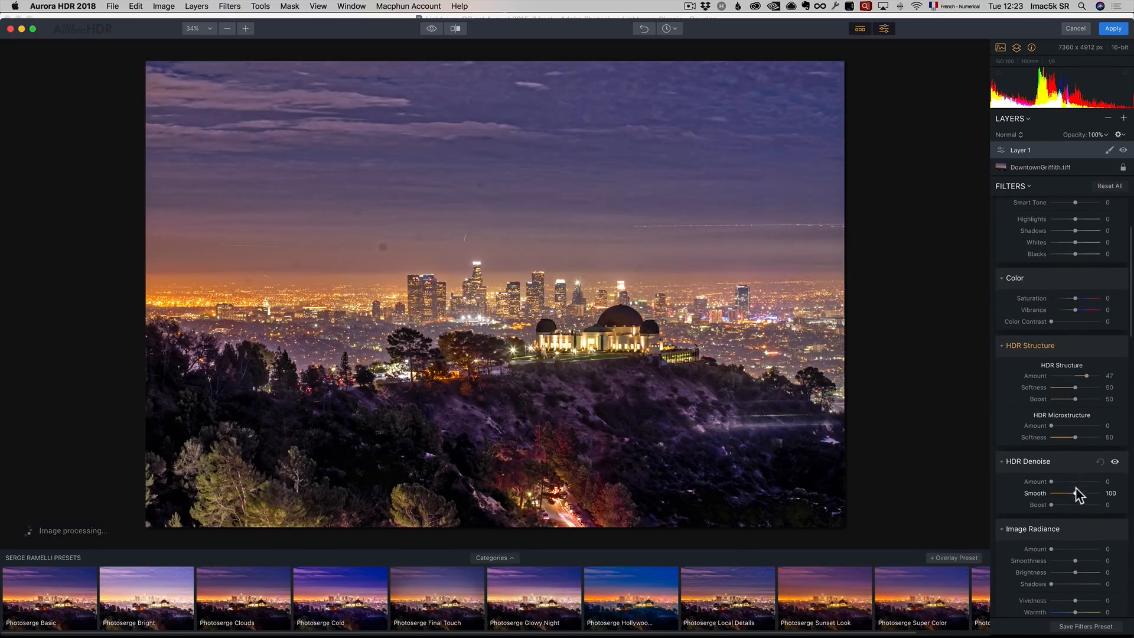
pyautogui.scroll(-3)
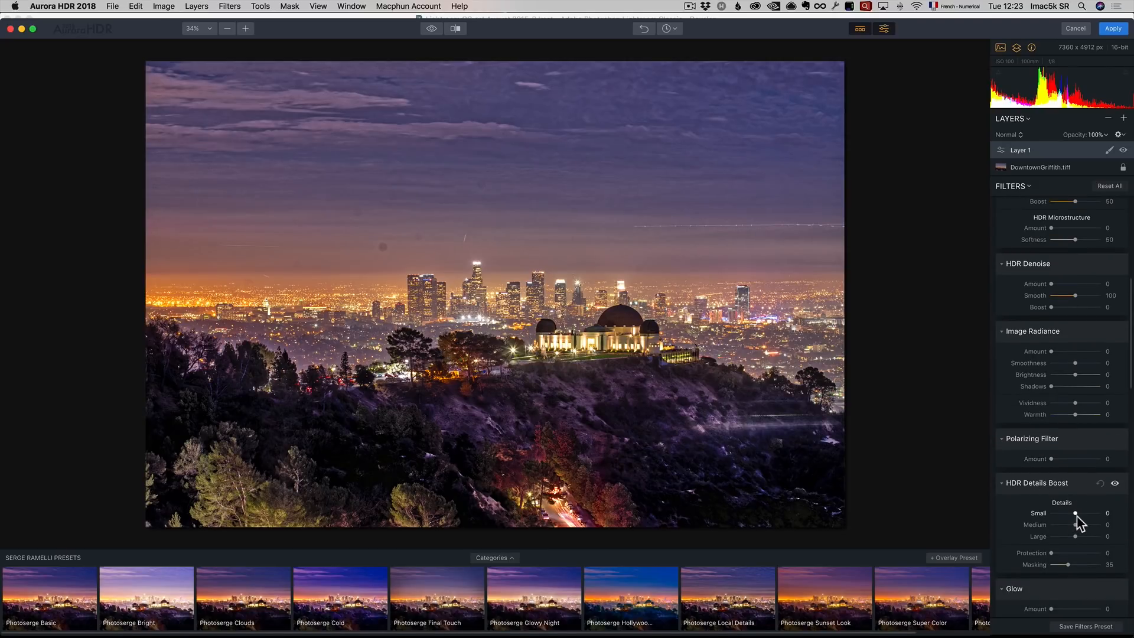
pyautogui.moveTo(1055, 513); pyautogui.dragTo(1075, 514)
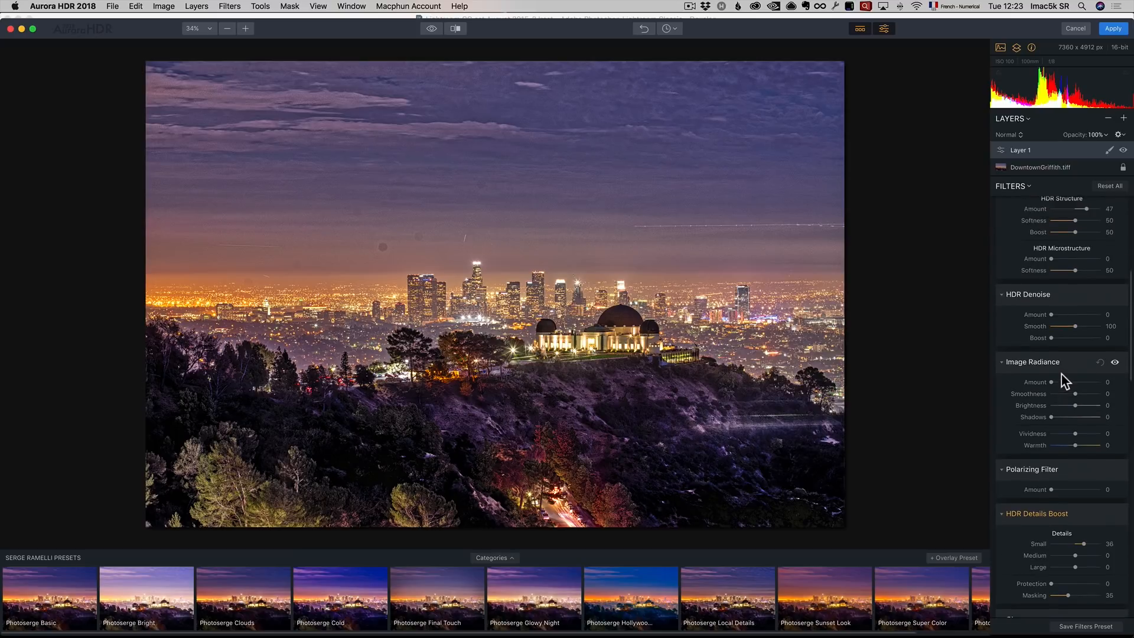
pyautogui.moveTo(1094, 220); pyautogui.dragTo(1077, 220)
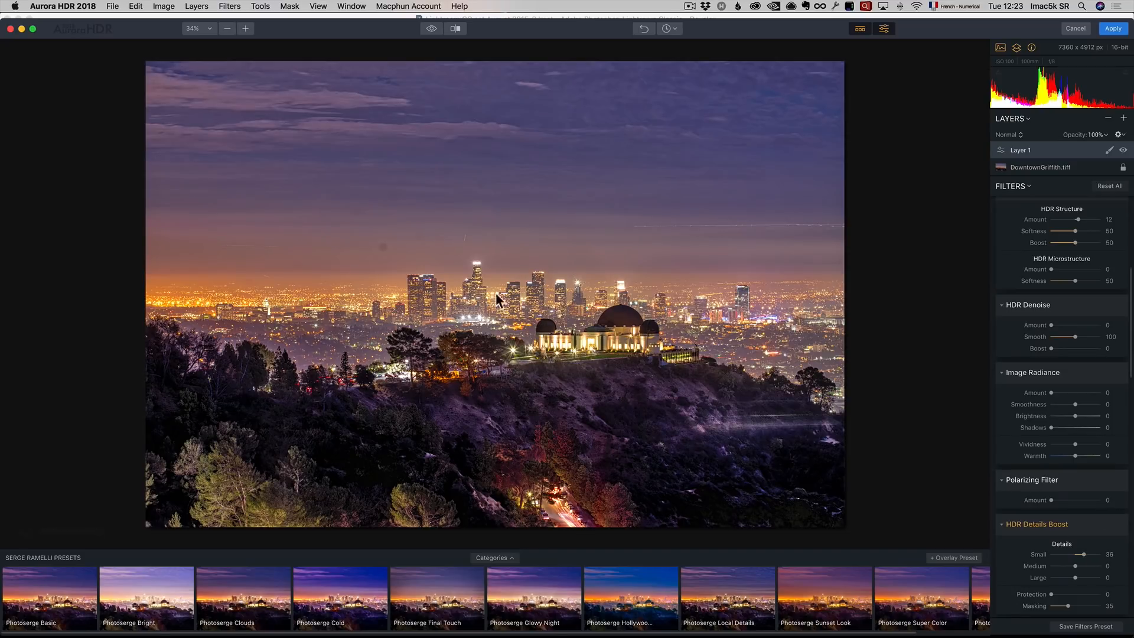
pyautogui.moveTo(548, 324)
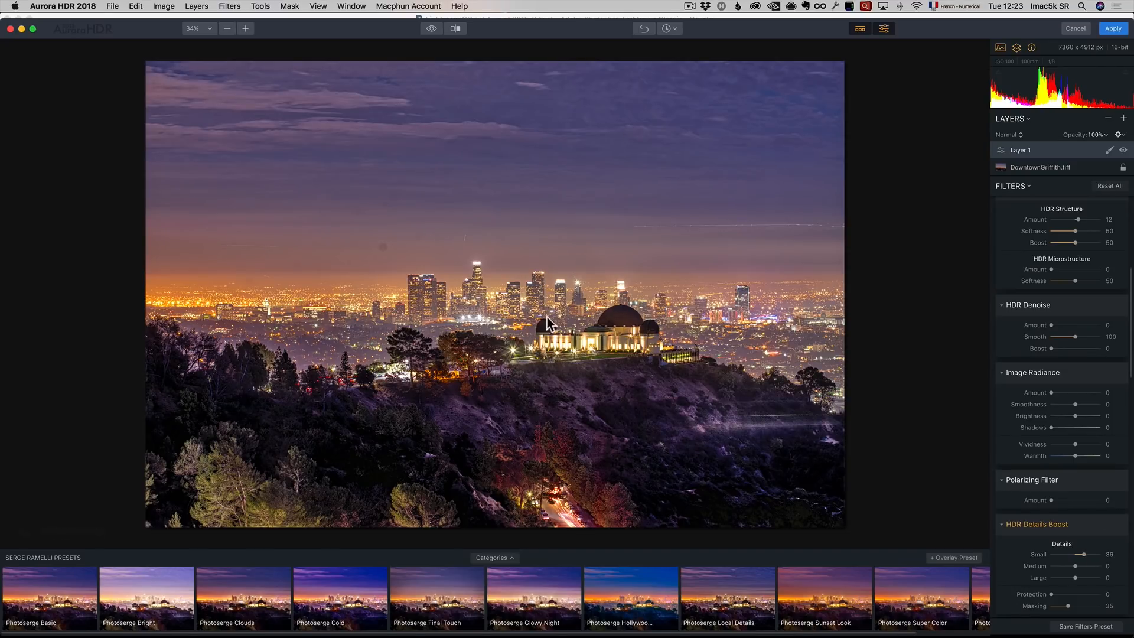
pyautogui.moveTo(635, 139)
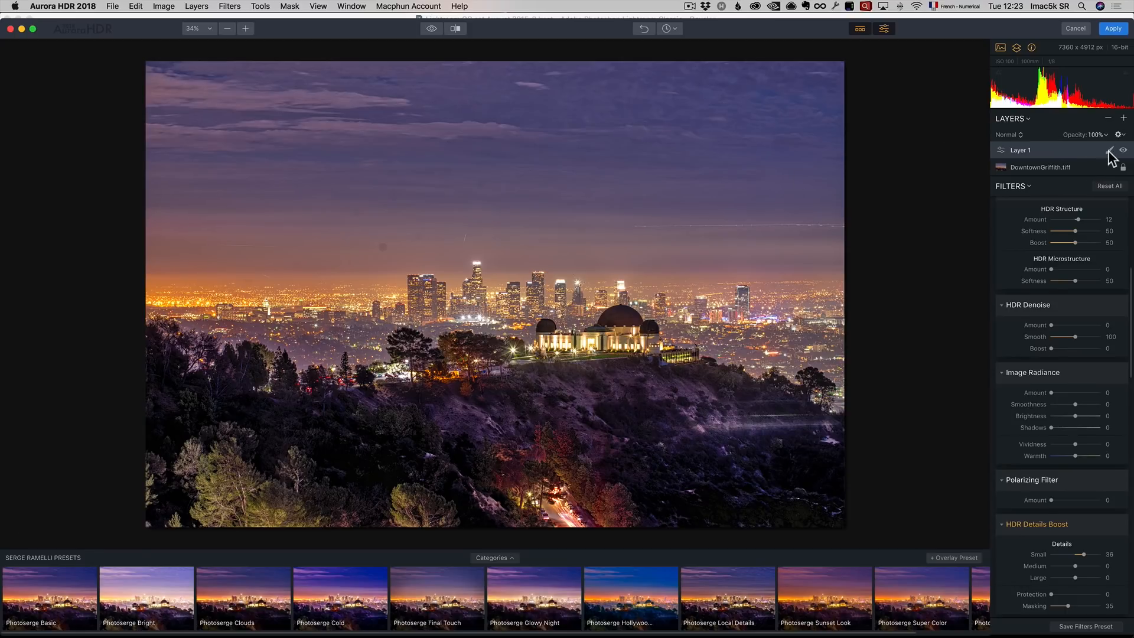
pyautogui.click(1111, 150)
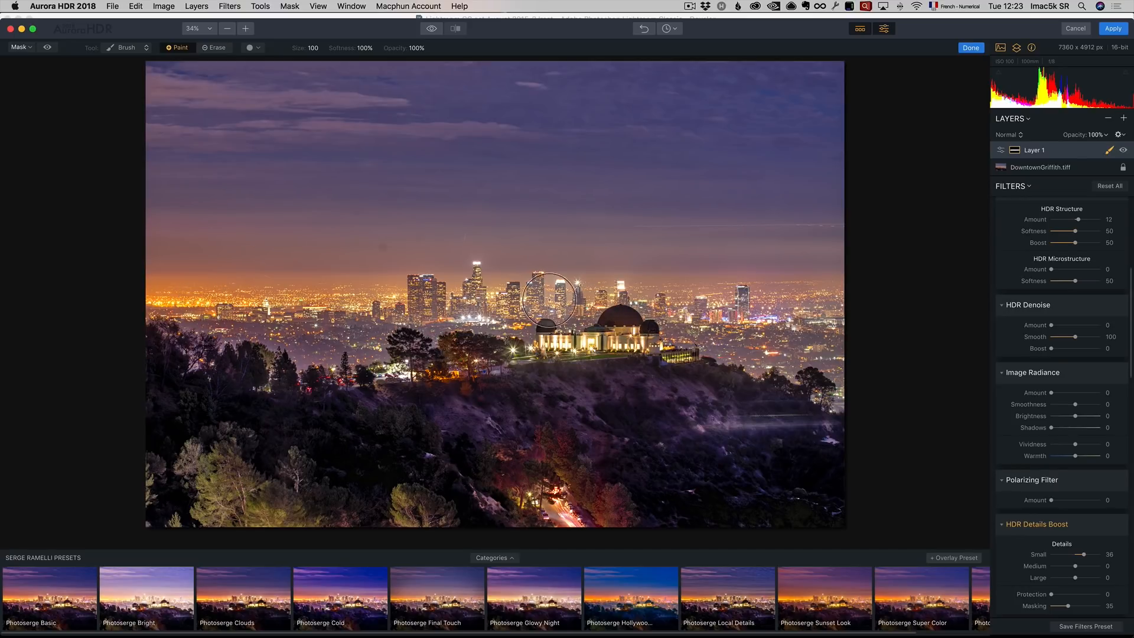
pyautogui.moveTo(371, 293)
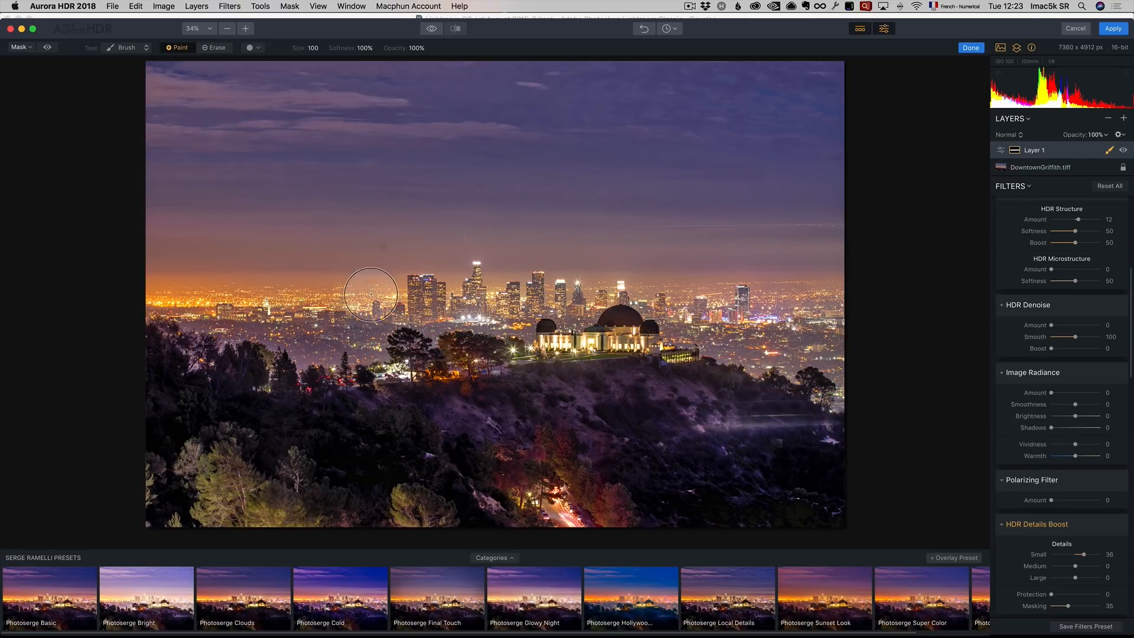
# Add a second adjustment layer and raise its Image Radiance to 43.
pyautogui.click(1123, 118)
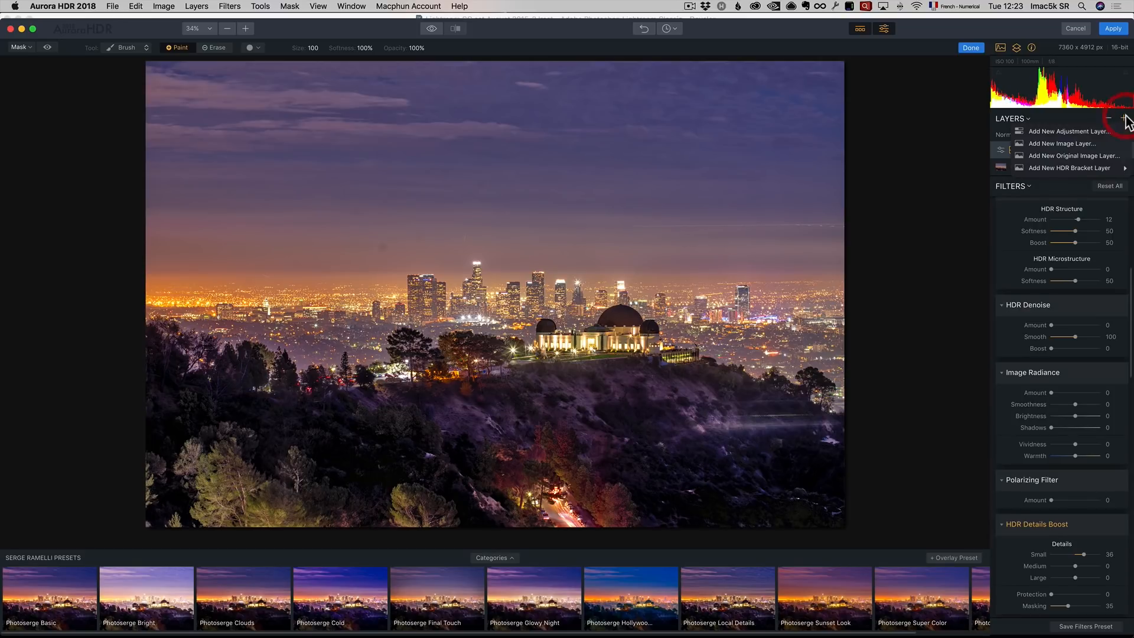
pyautogui.click(1068, 131)
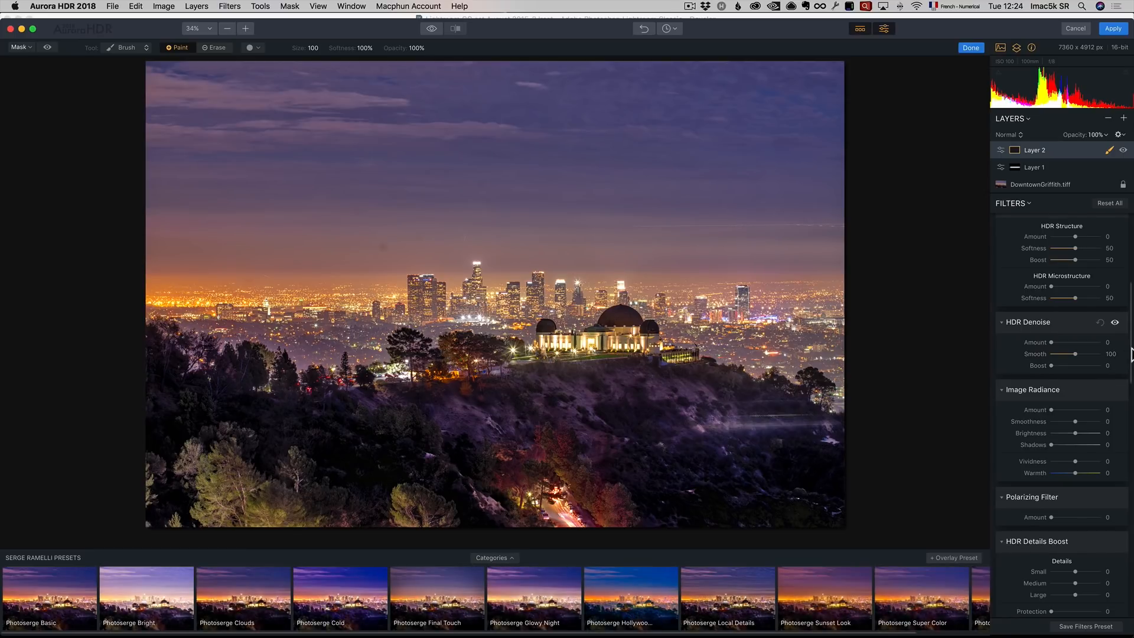
pyautogui.scroll(-3)
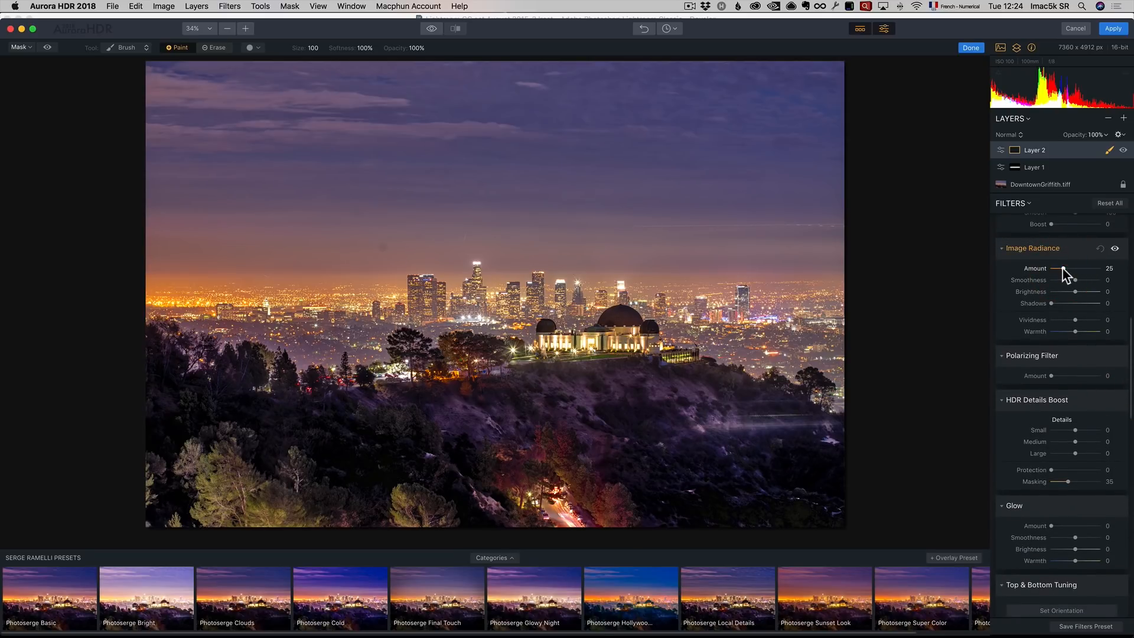
pyautogui.moveTo(1063, 268); pyautogui.dragTo(1074, 268)
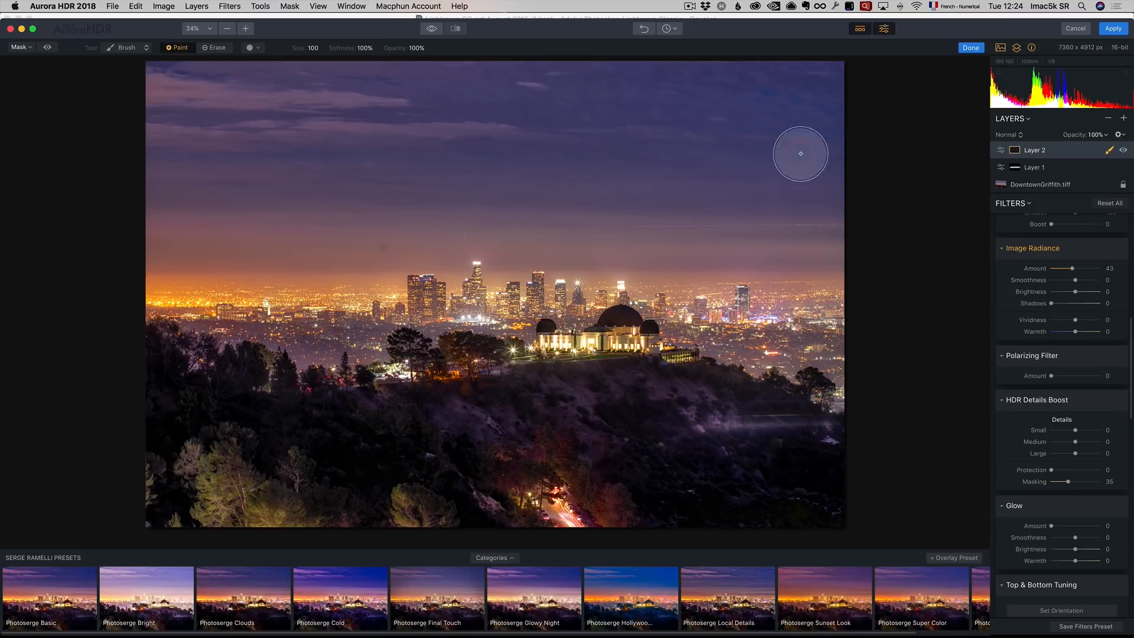
pyautogui.moveTo(275, 250)
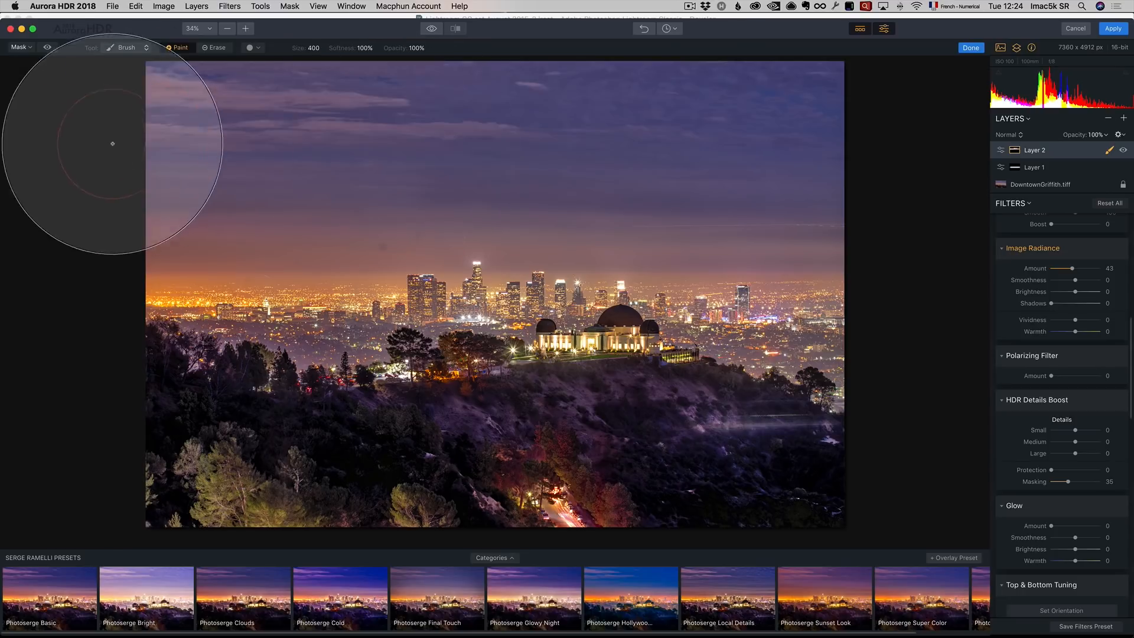
pyautogui.moveTo(708, 144)
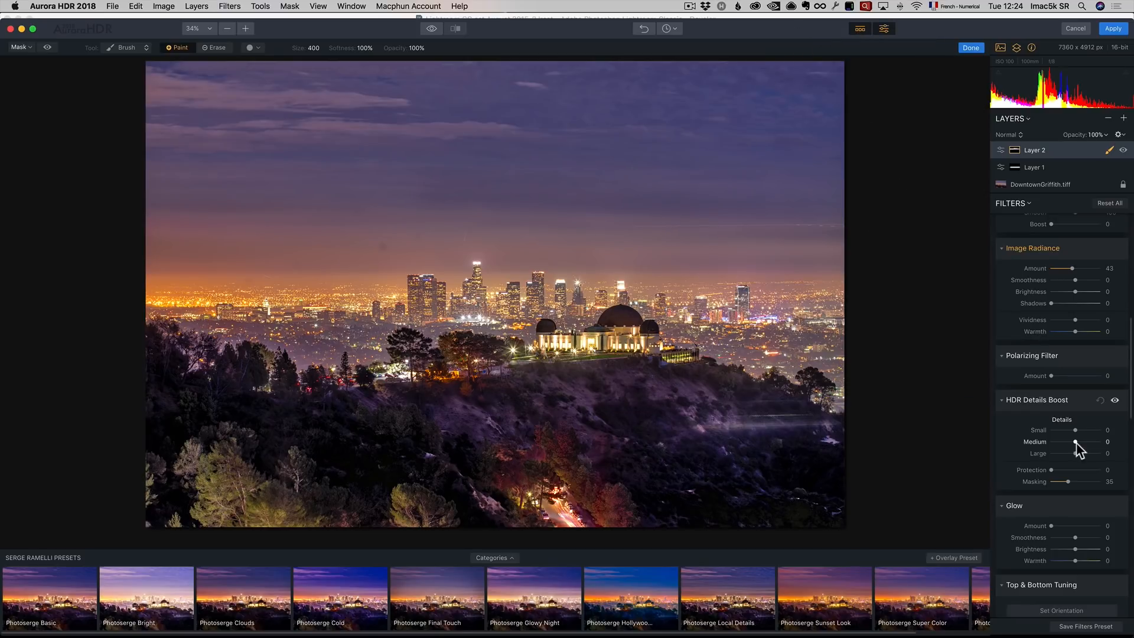
pyautogui.moveTo(726, 142)
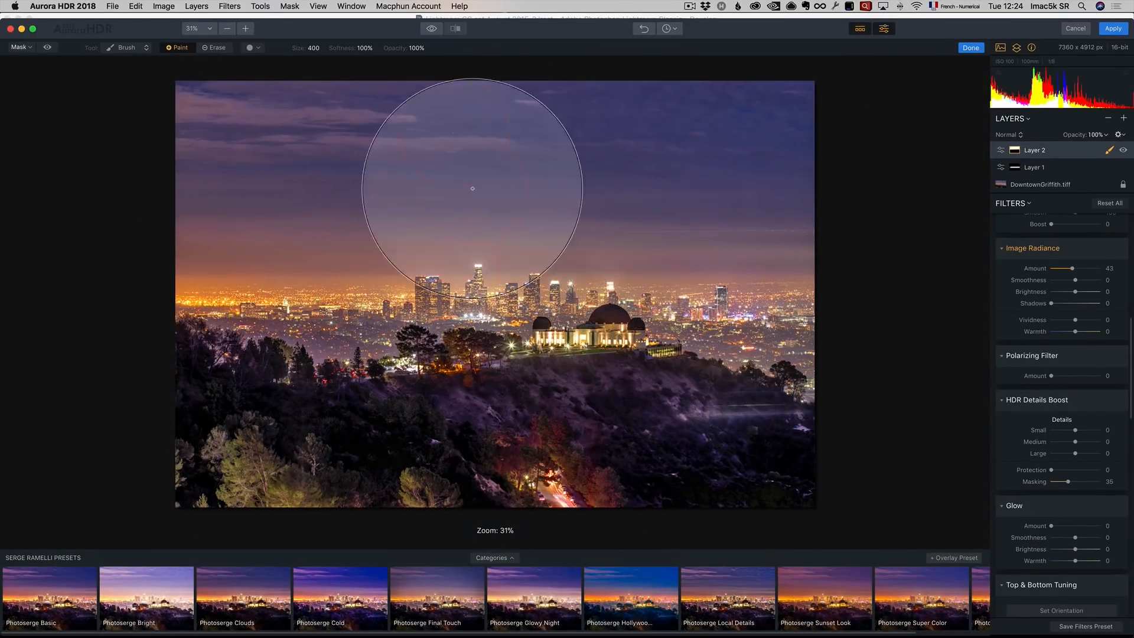
pyautogui.moveTo(310, 51)
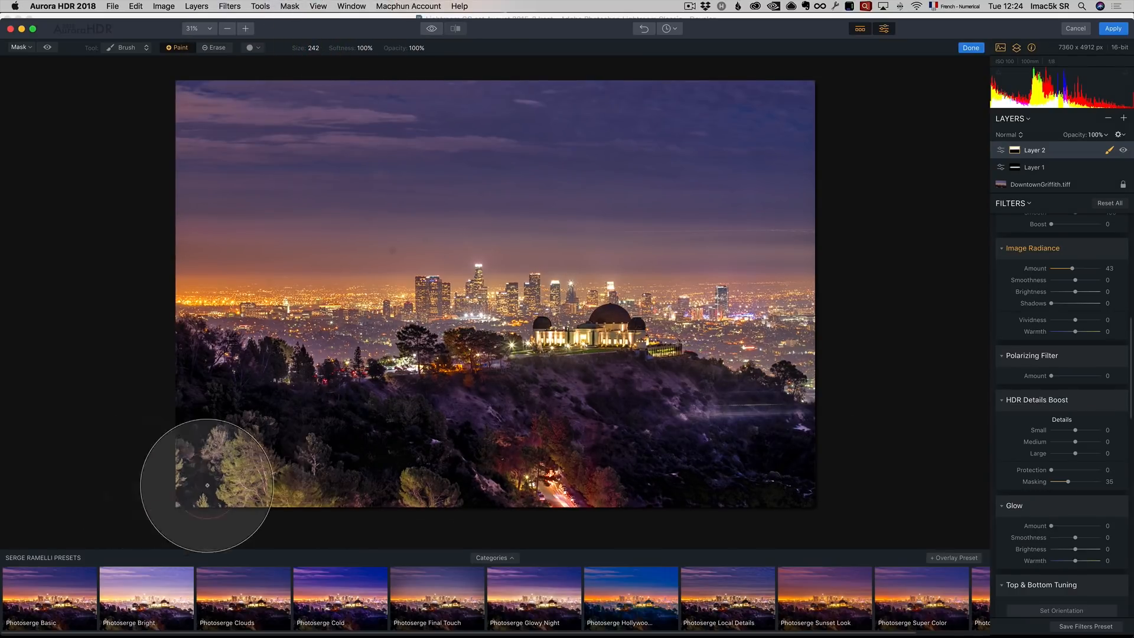
pyautogui.moveTo(379, 458)
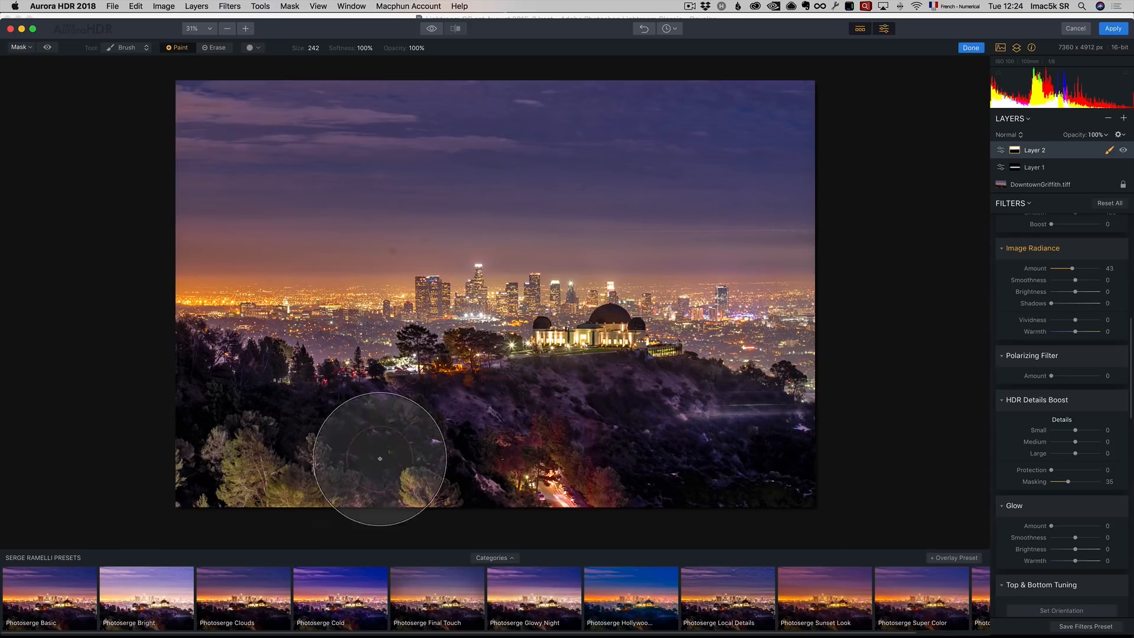
pyautogui.moveTo(752, 453)
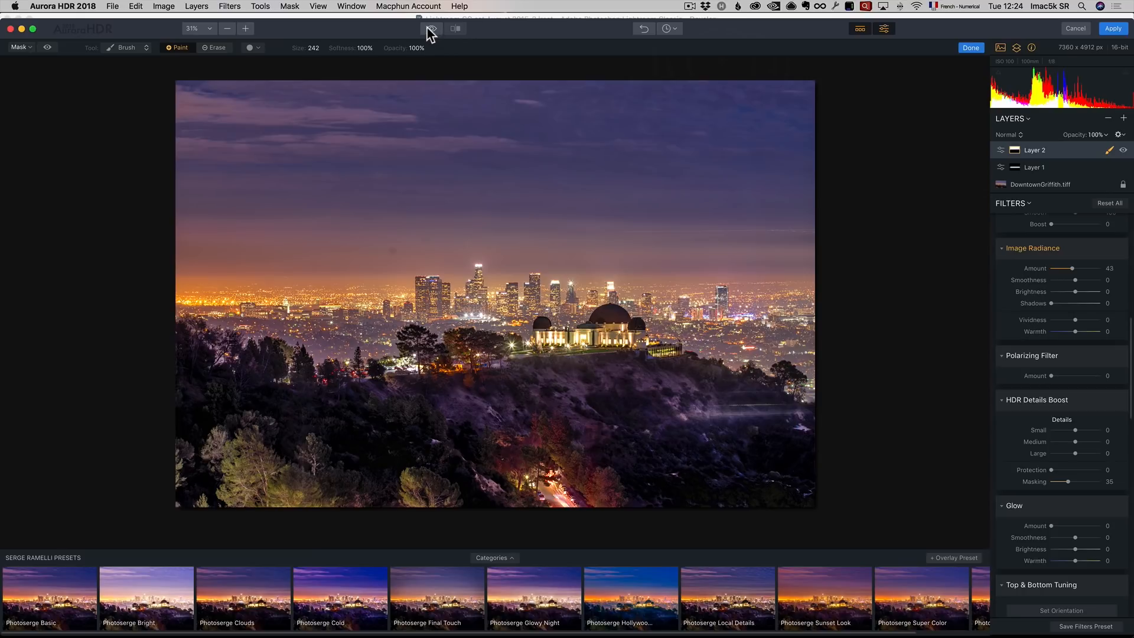
# Compare the masked foreground edit against the original photo and return to the result.
pyautogui.click(429, 28)
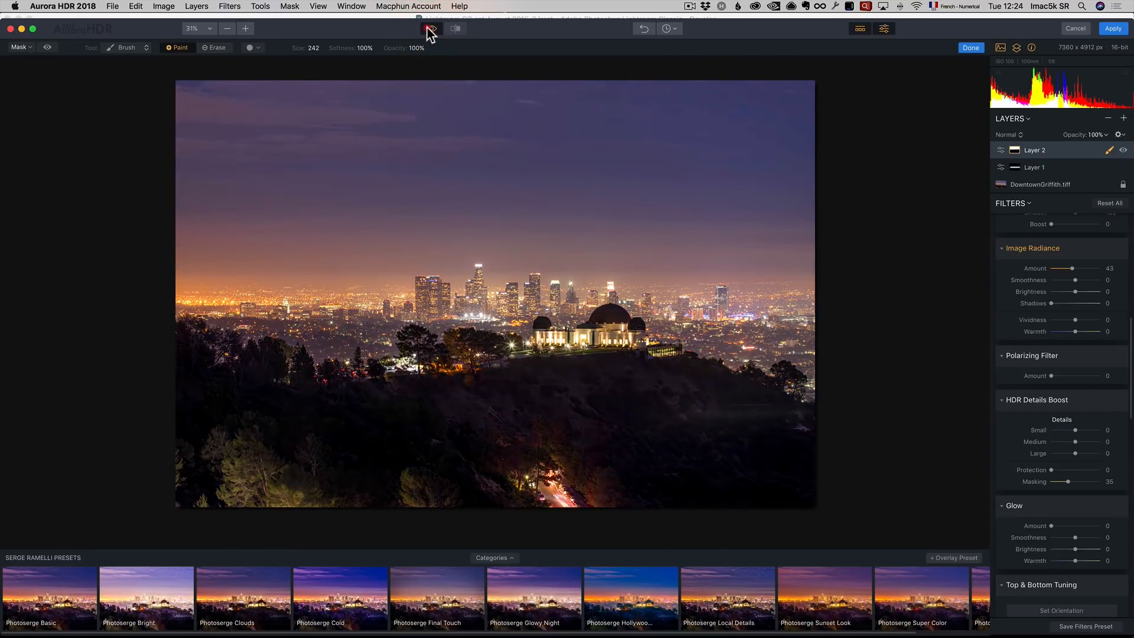
pyautogui.click(429, 29)
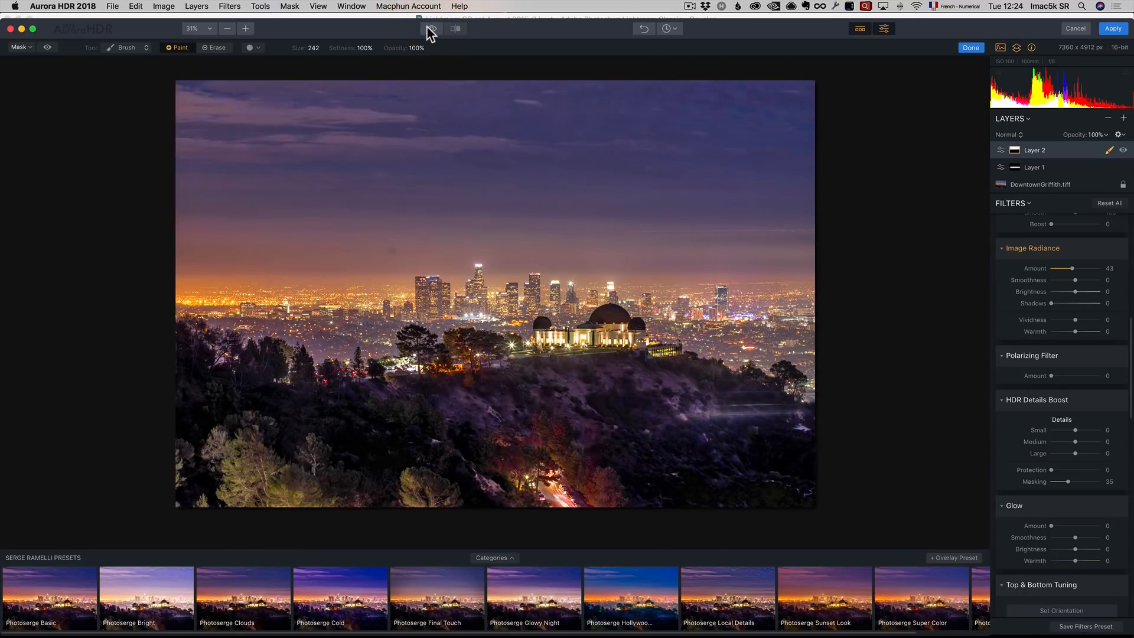
pyautogui.moveTo(536, 196)
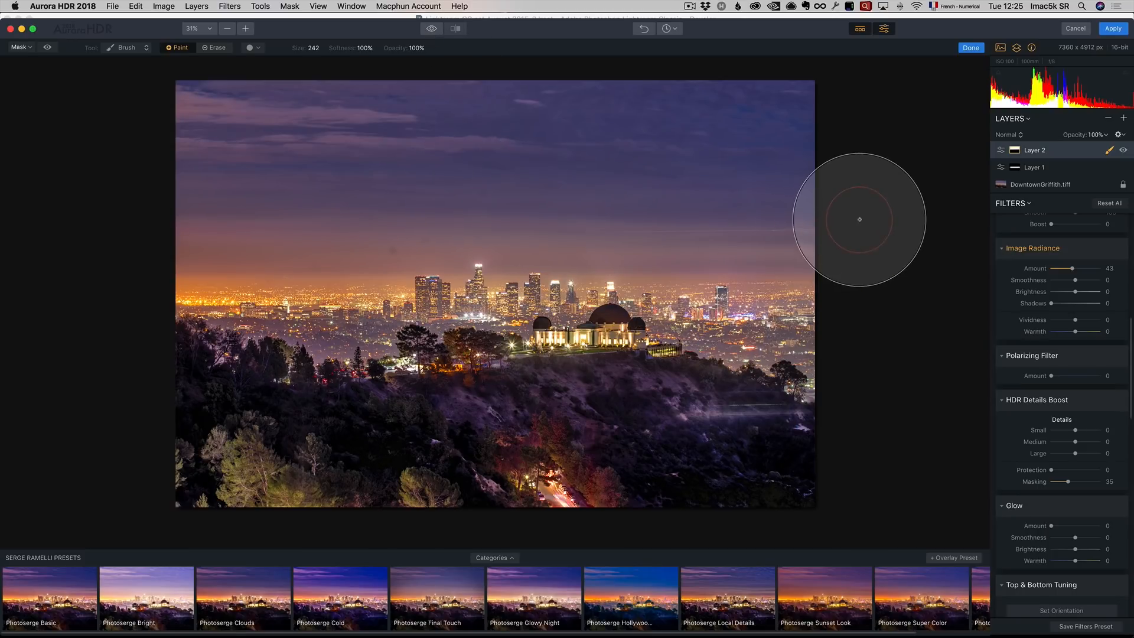
# Add a third adjustment layer with the Photoserge Sunset Look preset.
pyautogui.click(1123, 118)
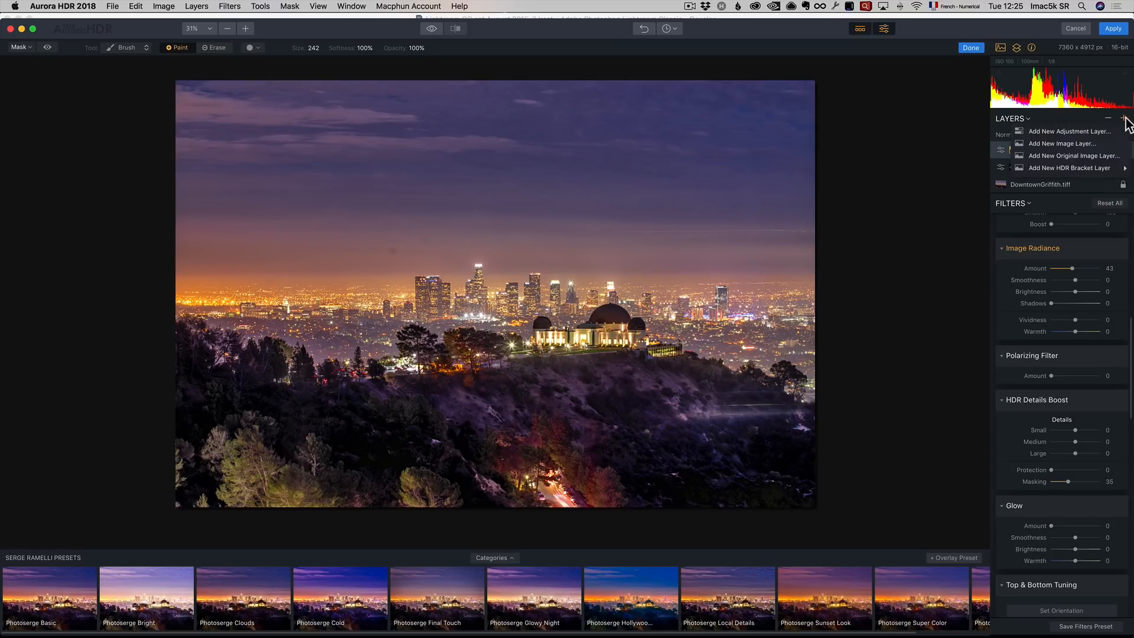
pyautogui.click(1070, 131)
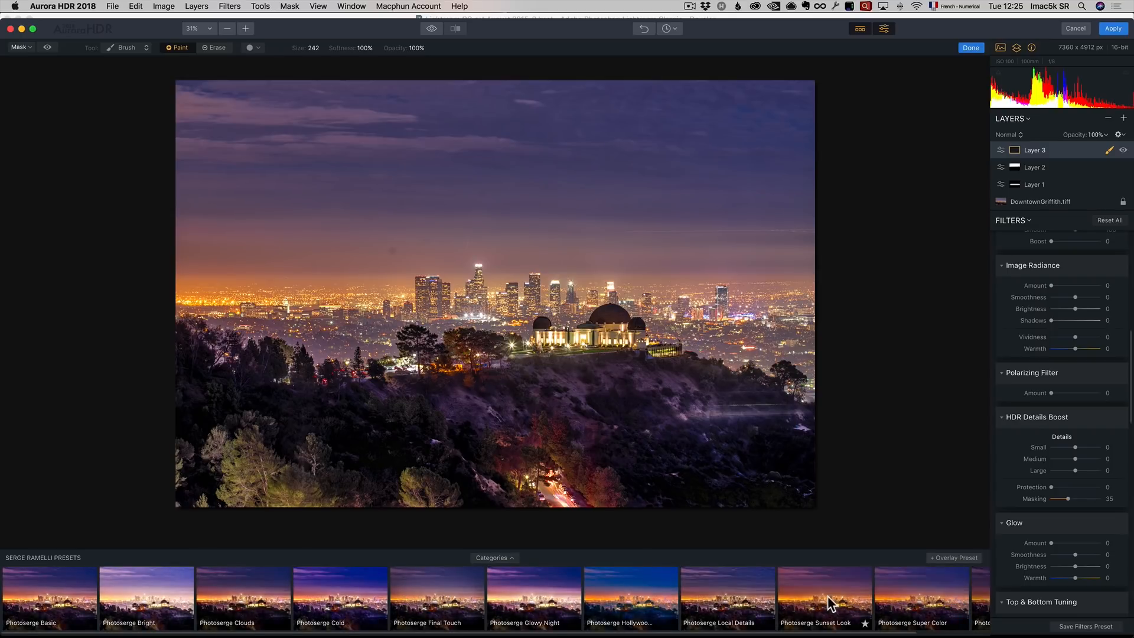
pyautogui.click(823, 596)
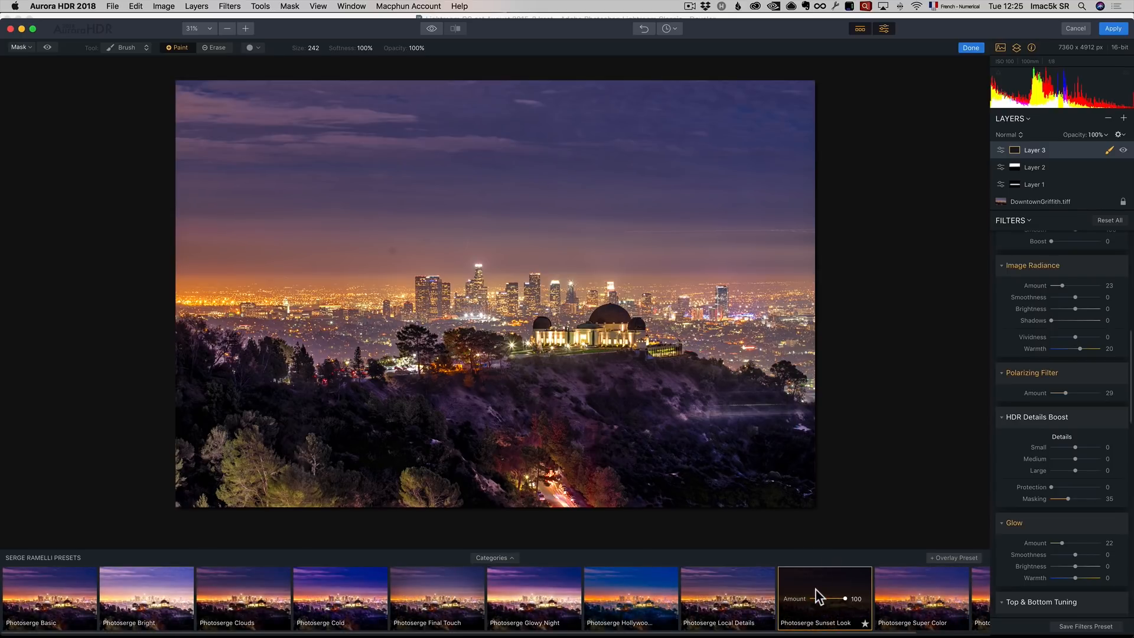
pyautogui.click(685, 307)
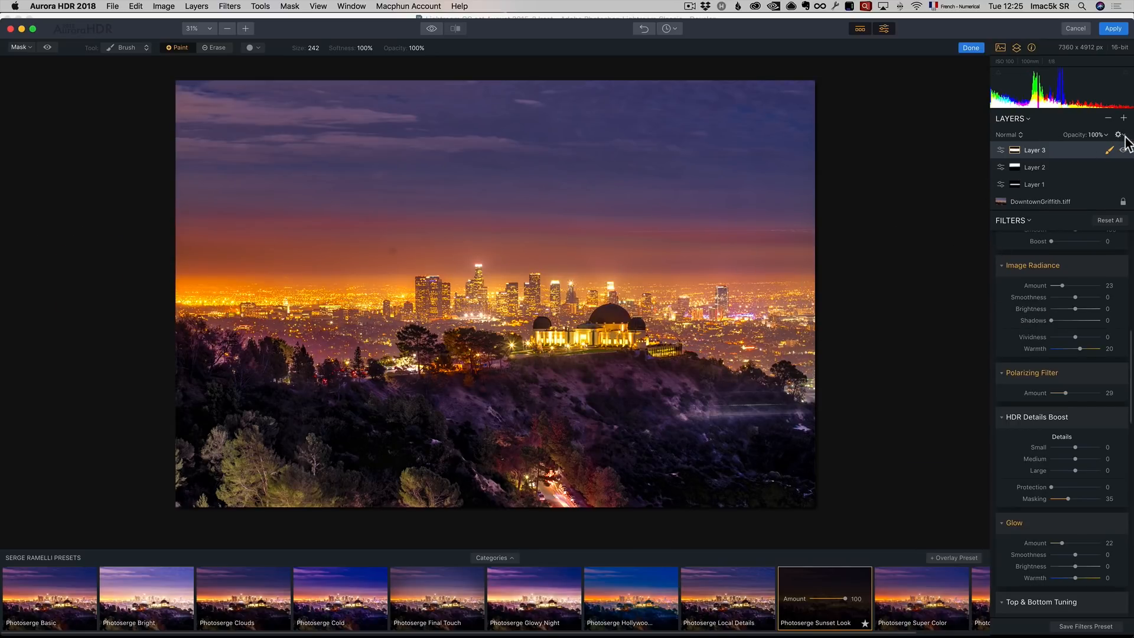
# Lower the sunset layer's opacity to 60%.
pyautogui.moveTo(1117, 150); pyautogui.dragTo(1100, 150)
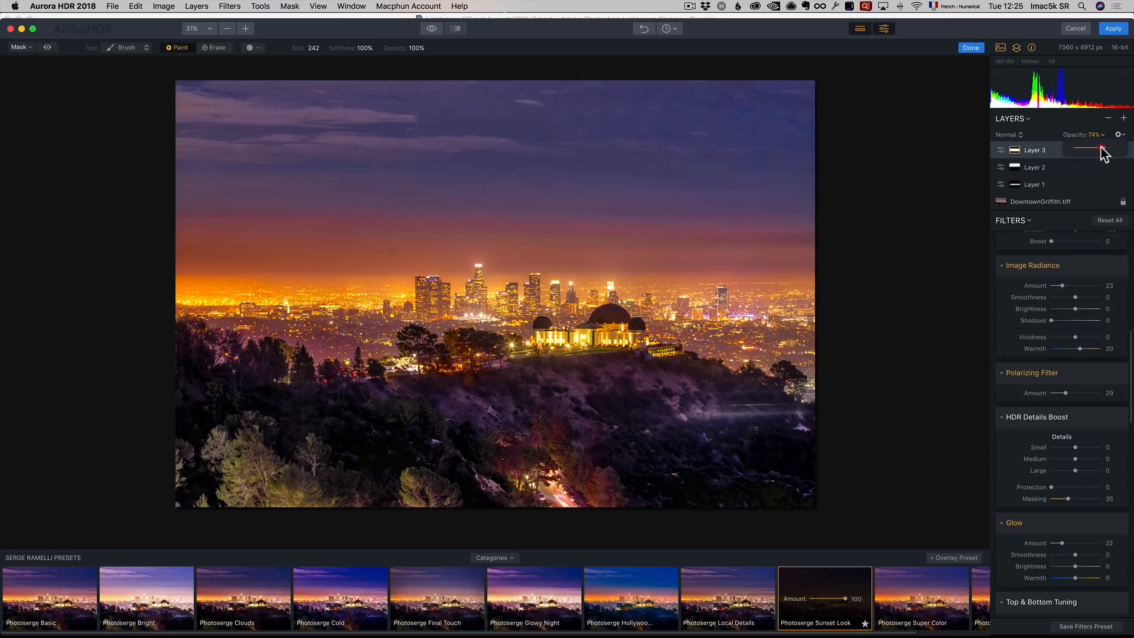
pyautogui.moveTo(1103, 150); pyautogui.dragTo(1096, 150)
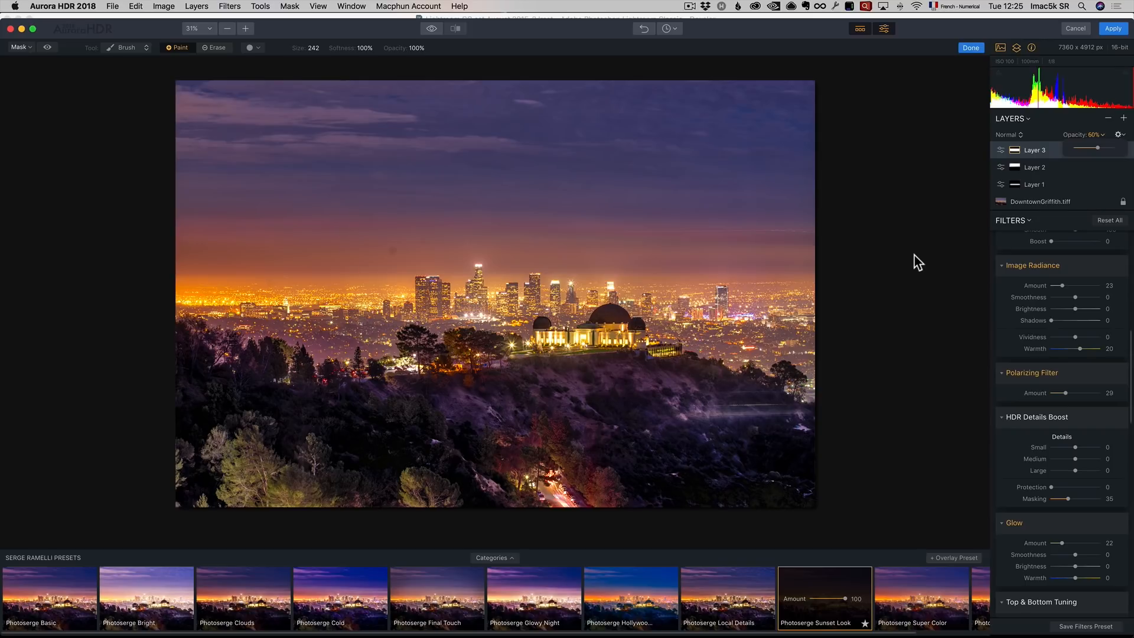
pyautogui.moveTo(905, 244)
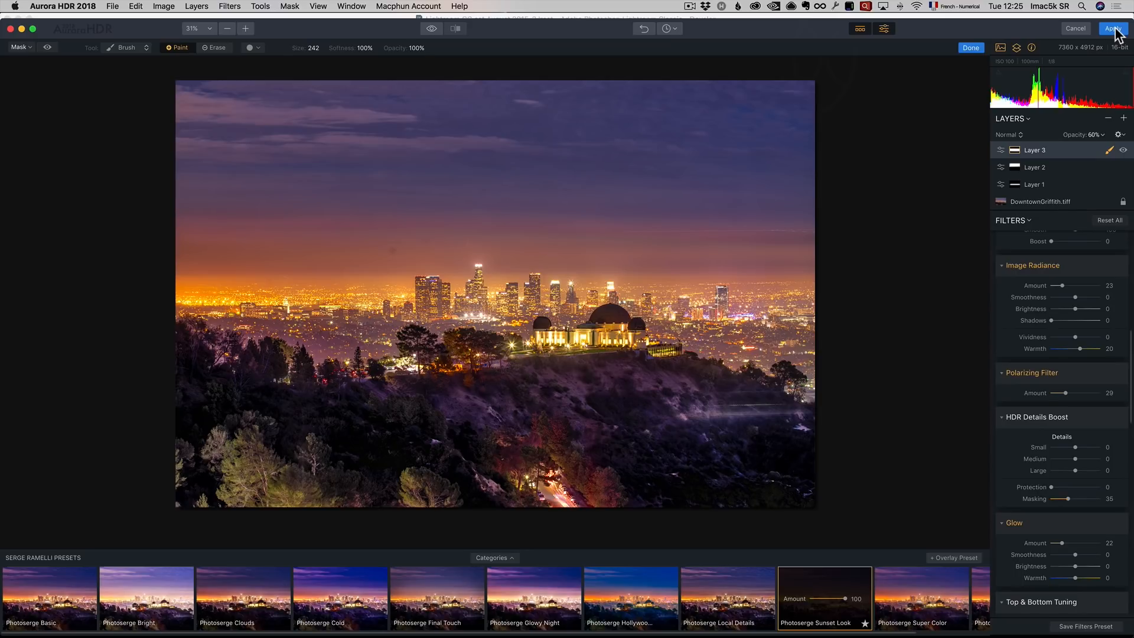
# Apply the Aurora result back to Lightroom and crop it to a wide panorama.
pyautogui.click(1113, 29)
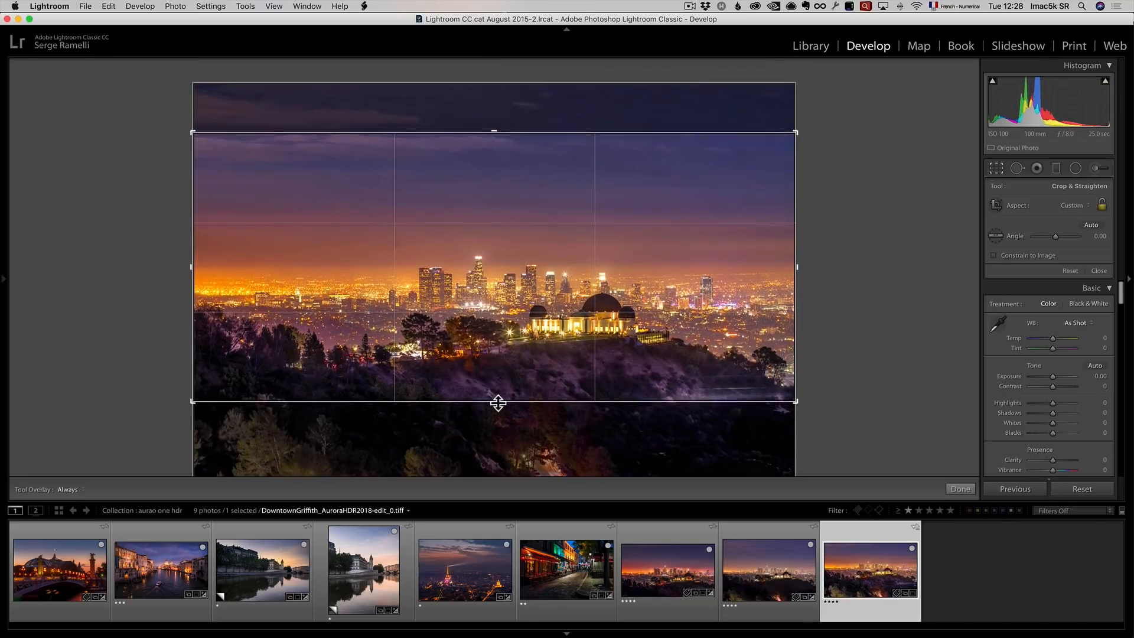
pyautogui.click(959, 489)
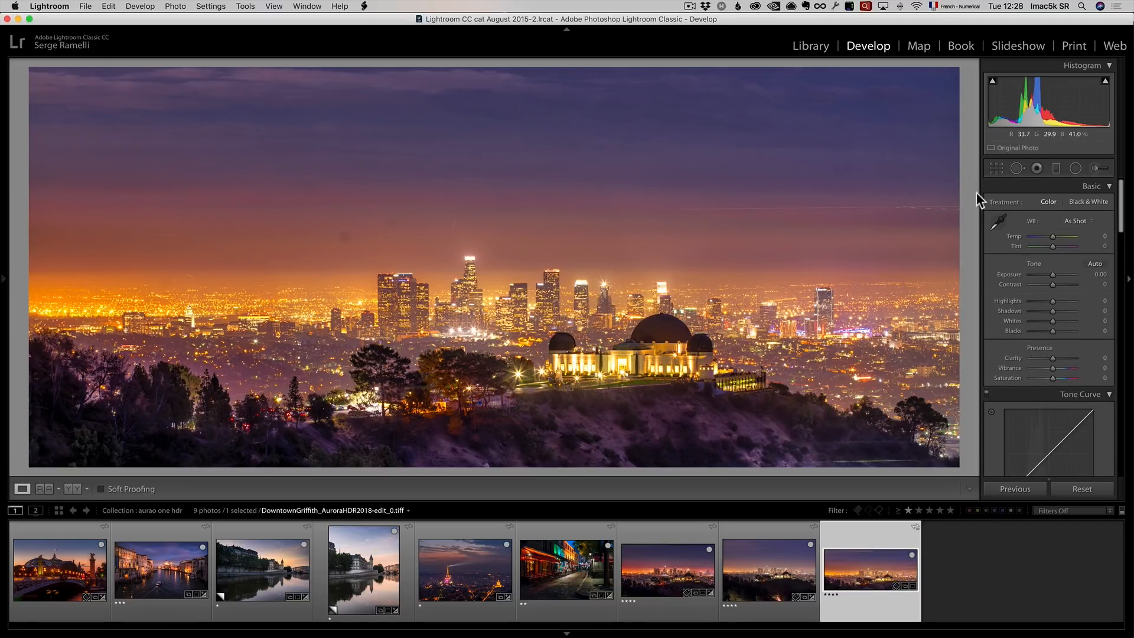
# Raise Contrast to +59 and heal a dust spot in the sky.
pyautogui.moveTo(1052, 285); pyautogui.dragTo(1069, 285)
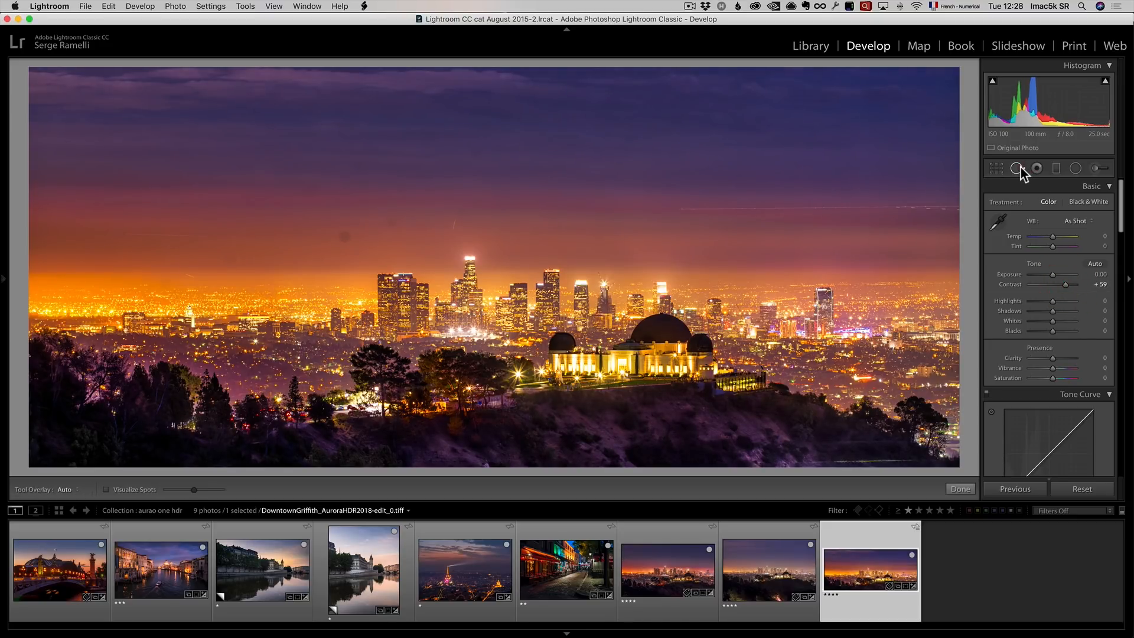
pyautogui.click(1017, 168)
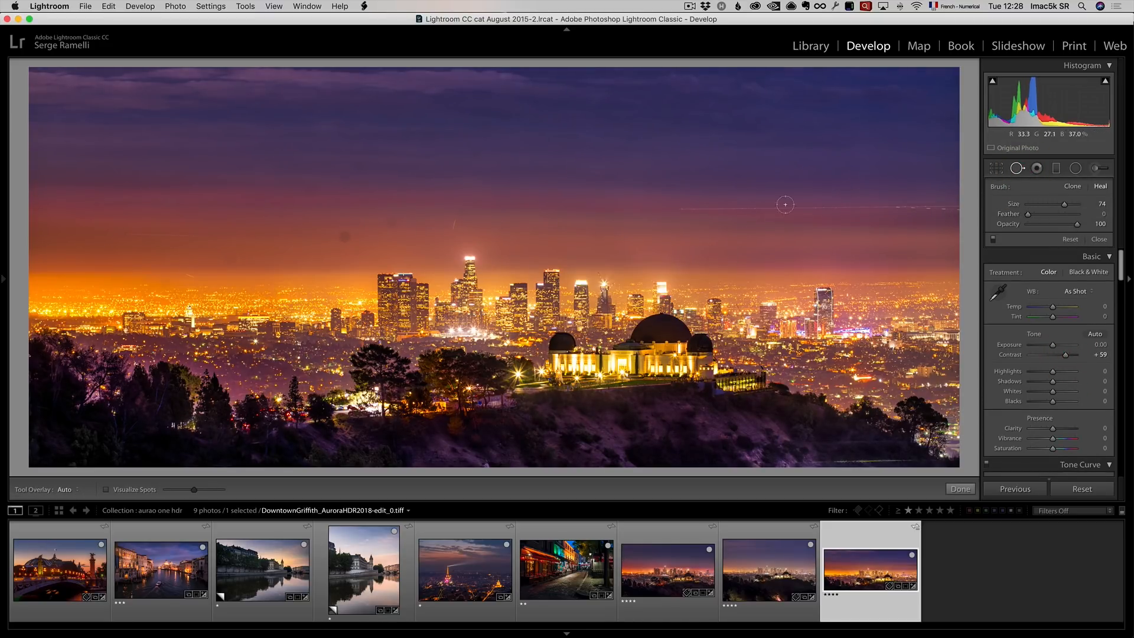
pyautogui.click(402, 257)
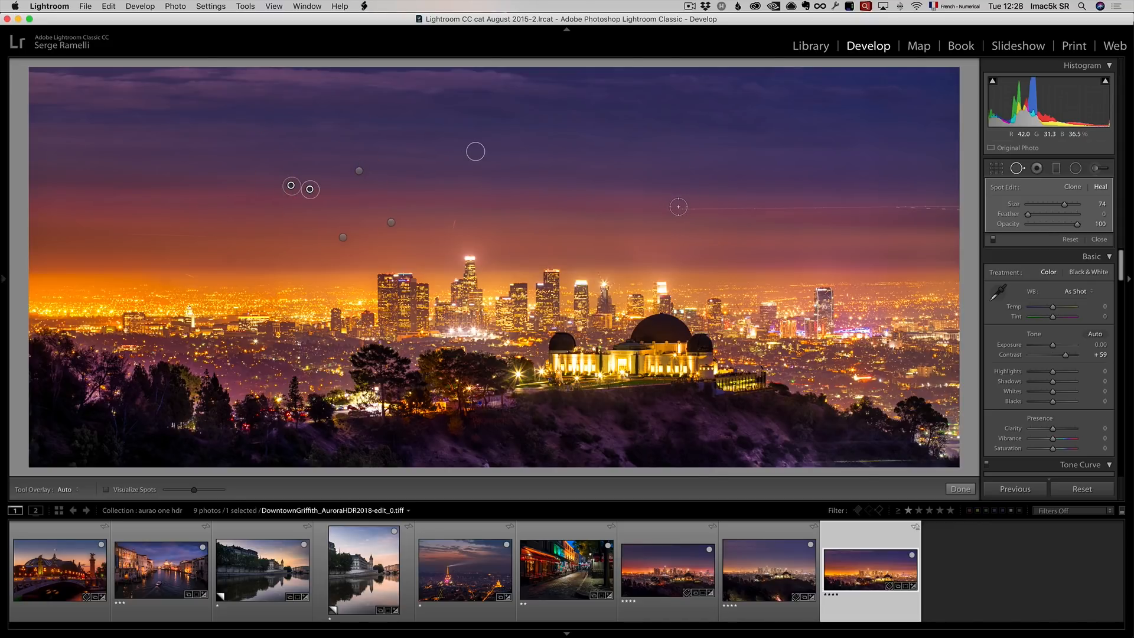
# Heal the streaks across the sky, lower-right foreground and bottom edge, then finish spot removal.
pyautogui.moveTo(678, 208); pyautogui.dragTo(799, 208)
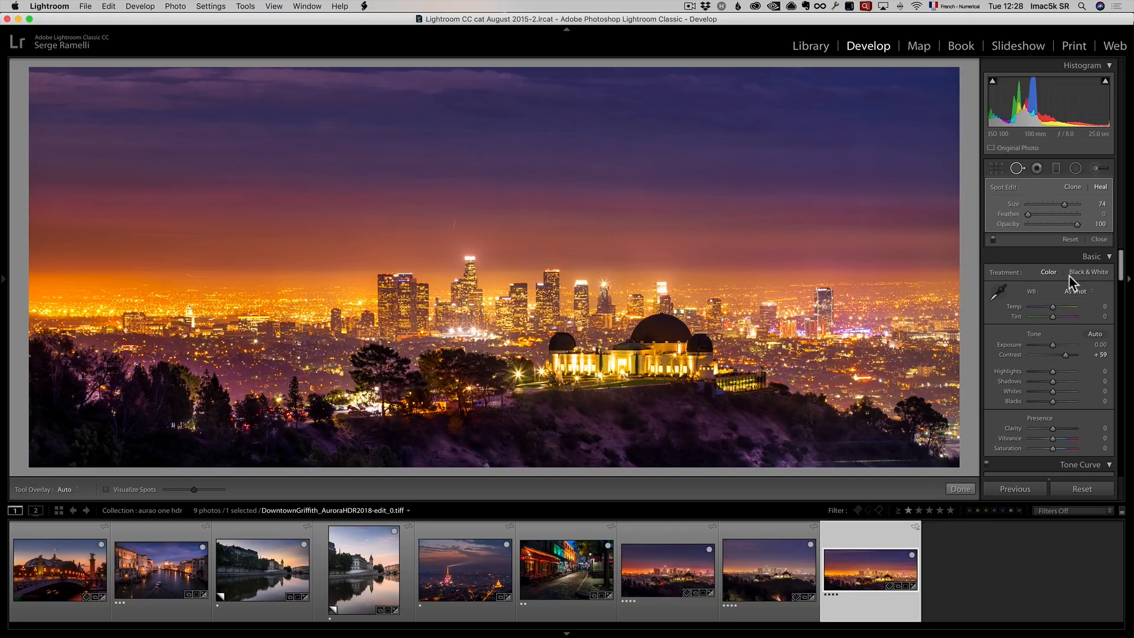
pyautogui.moveTo(517, 206); pyautogui.dragTo(816, 207)
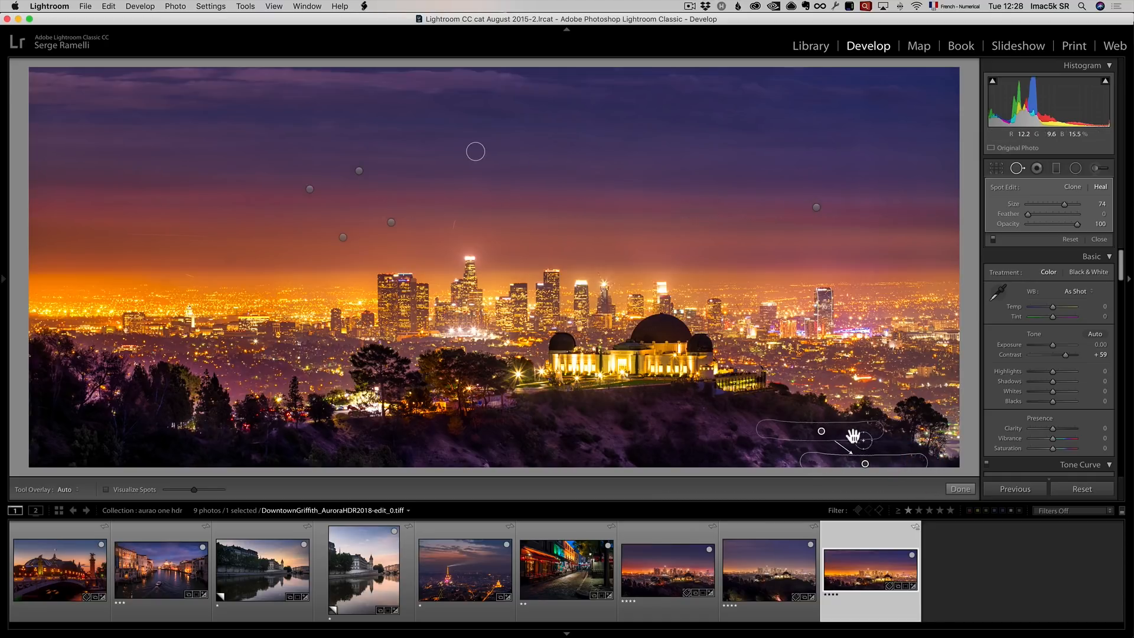
pyautogui.moveTo(820, 431); pyautogui.dragTo(685, 464)
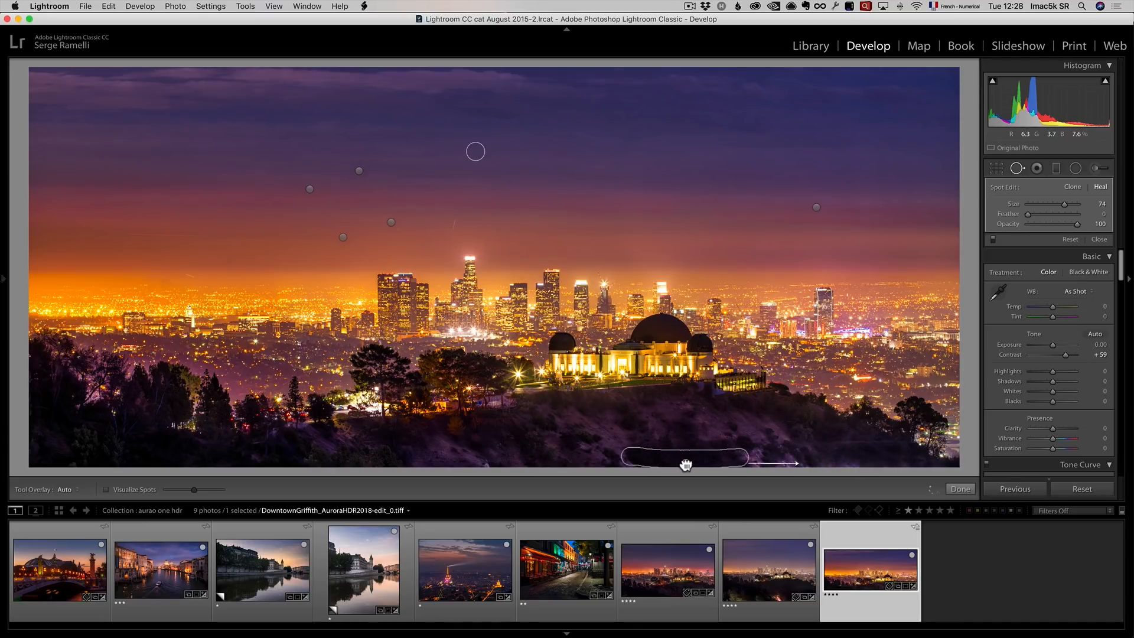
pyautogui.click(959, 488)
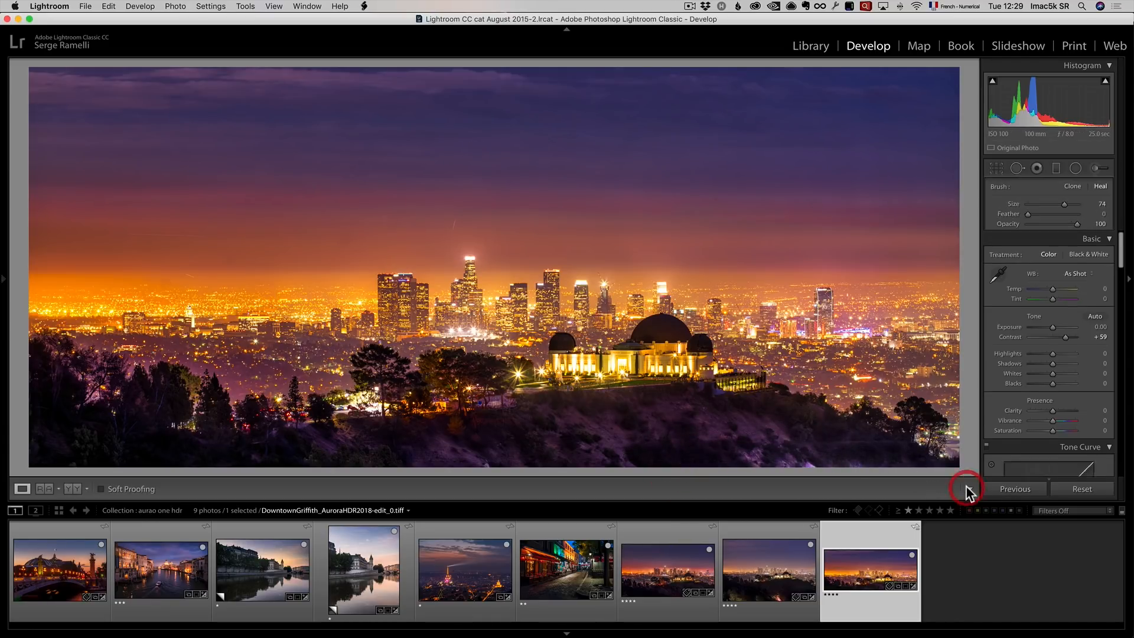
pyautogui.click(966, 489)
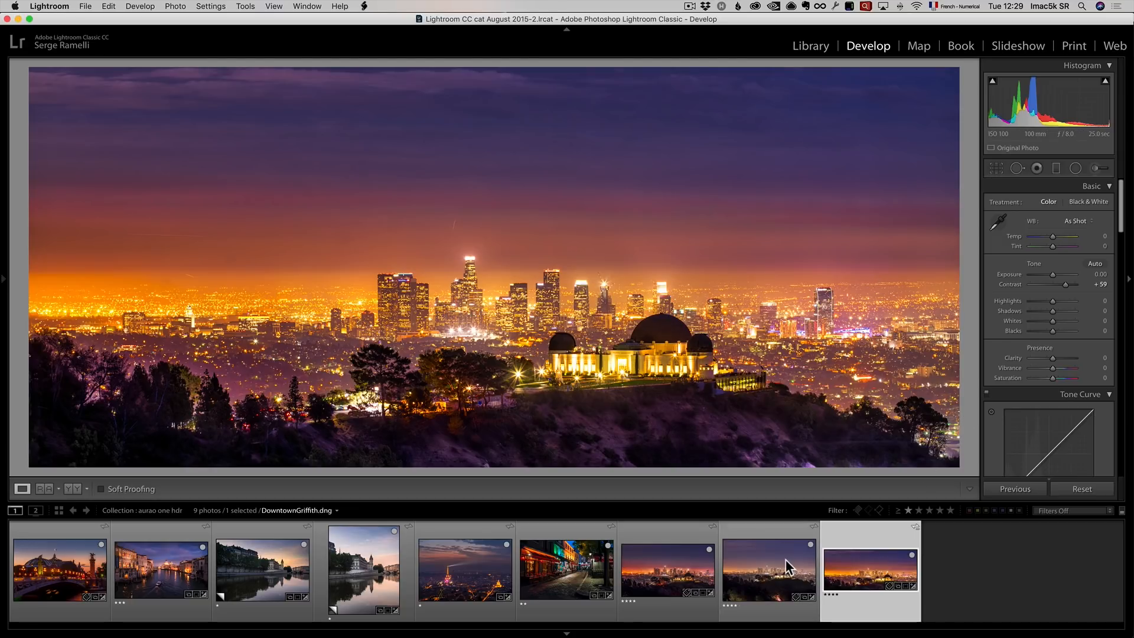
pyautogui.moveTo(788, 565)
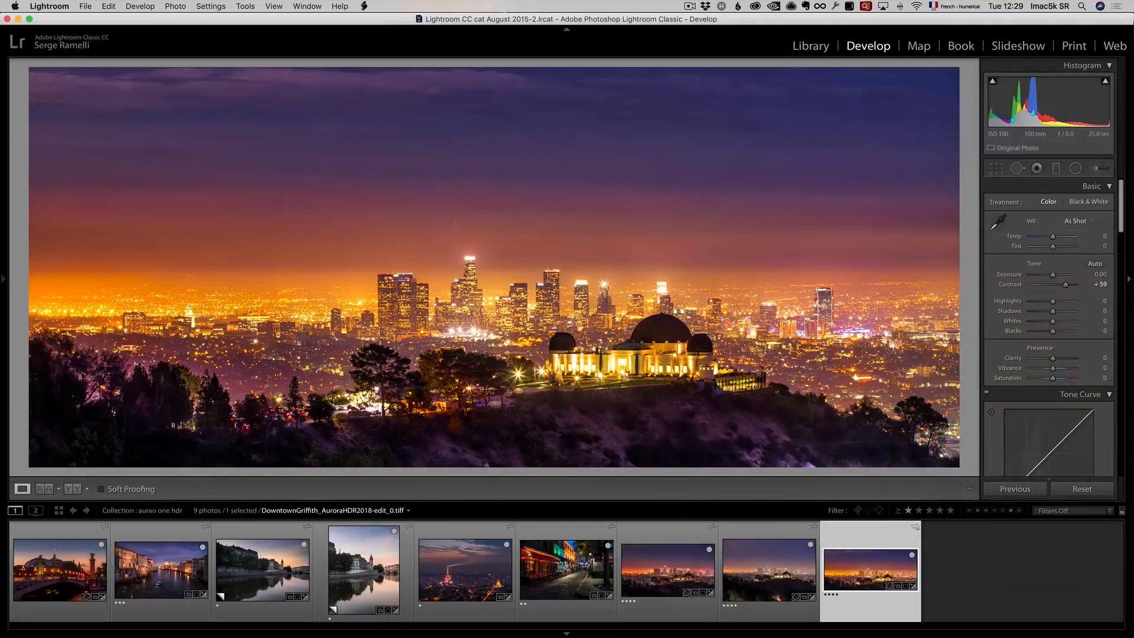
pyautogui.moveTo(787, 566)
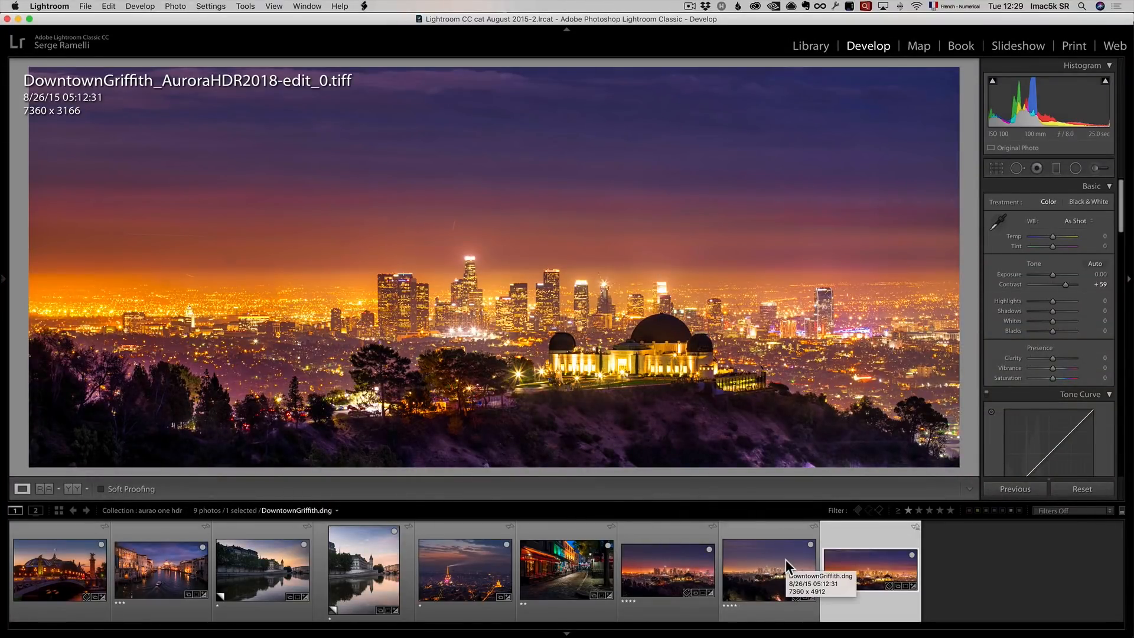